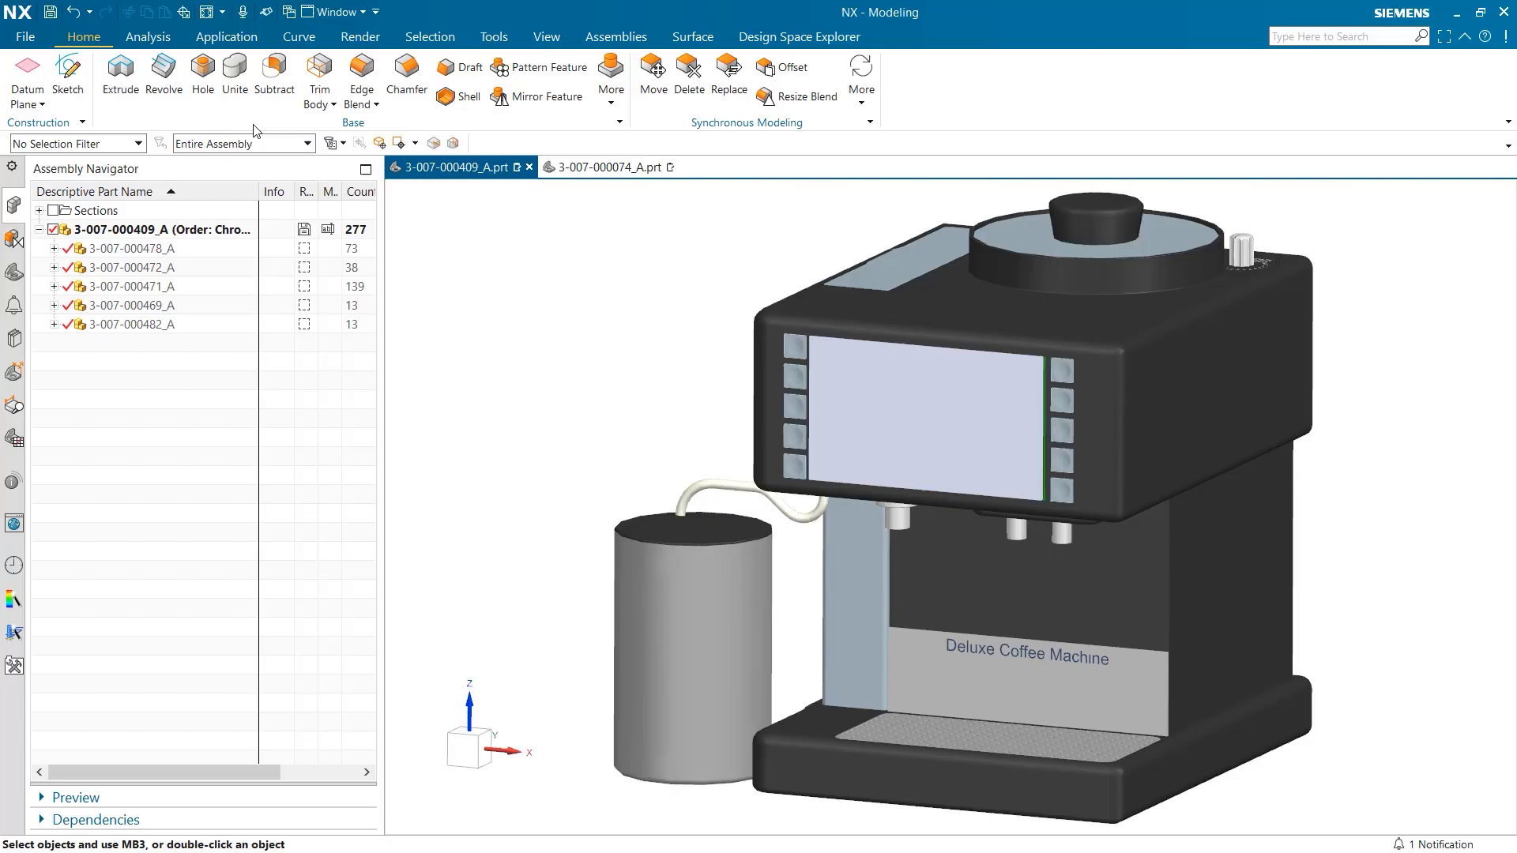
mouse_move(1391, 346)
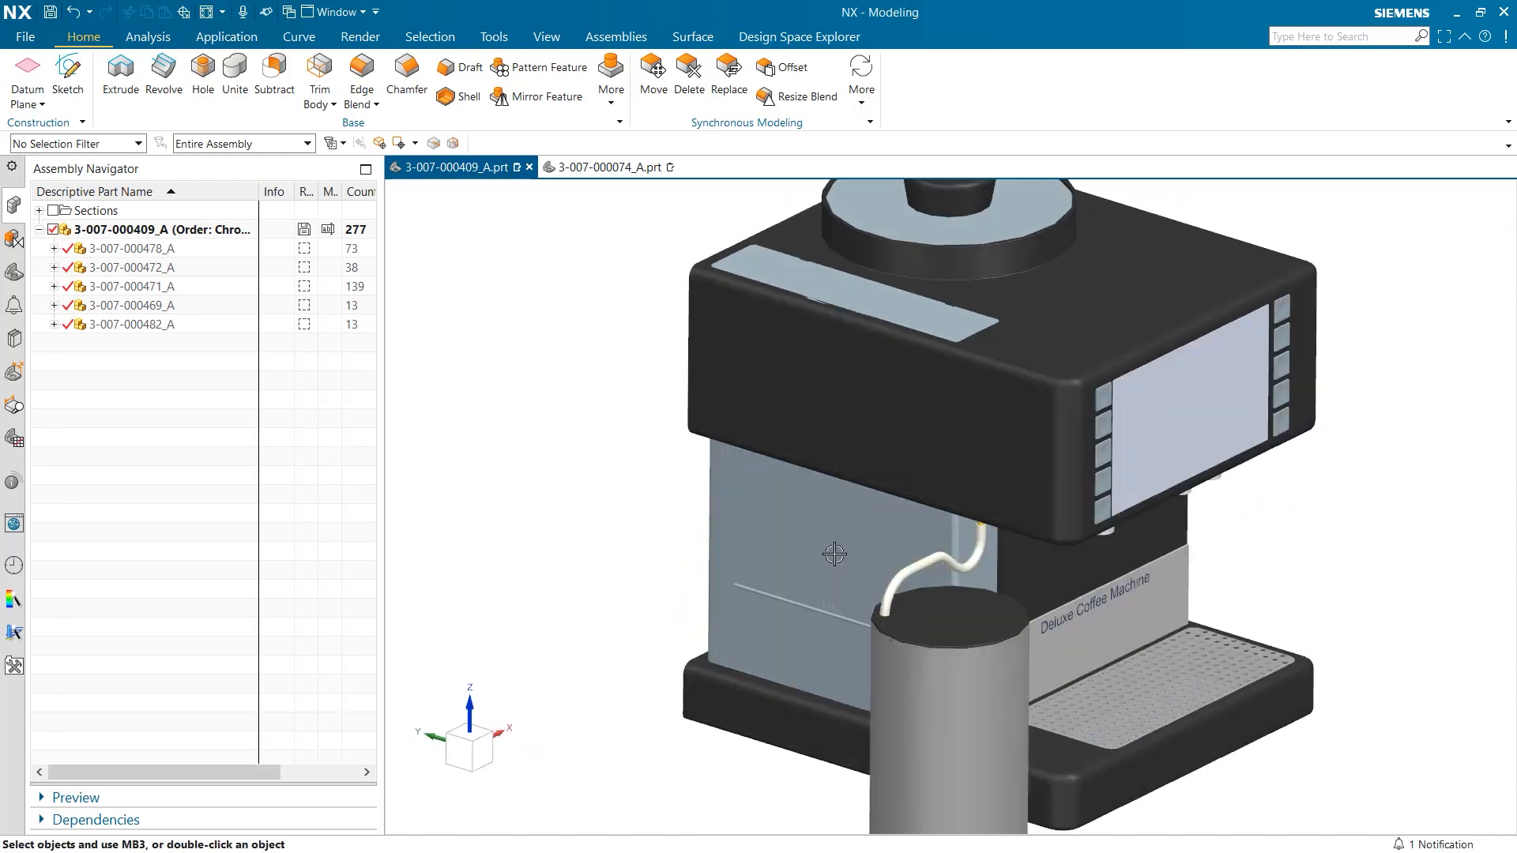
left_click_drag(834, 553, 727, 409)
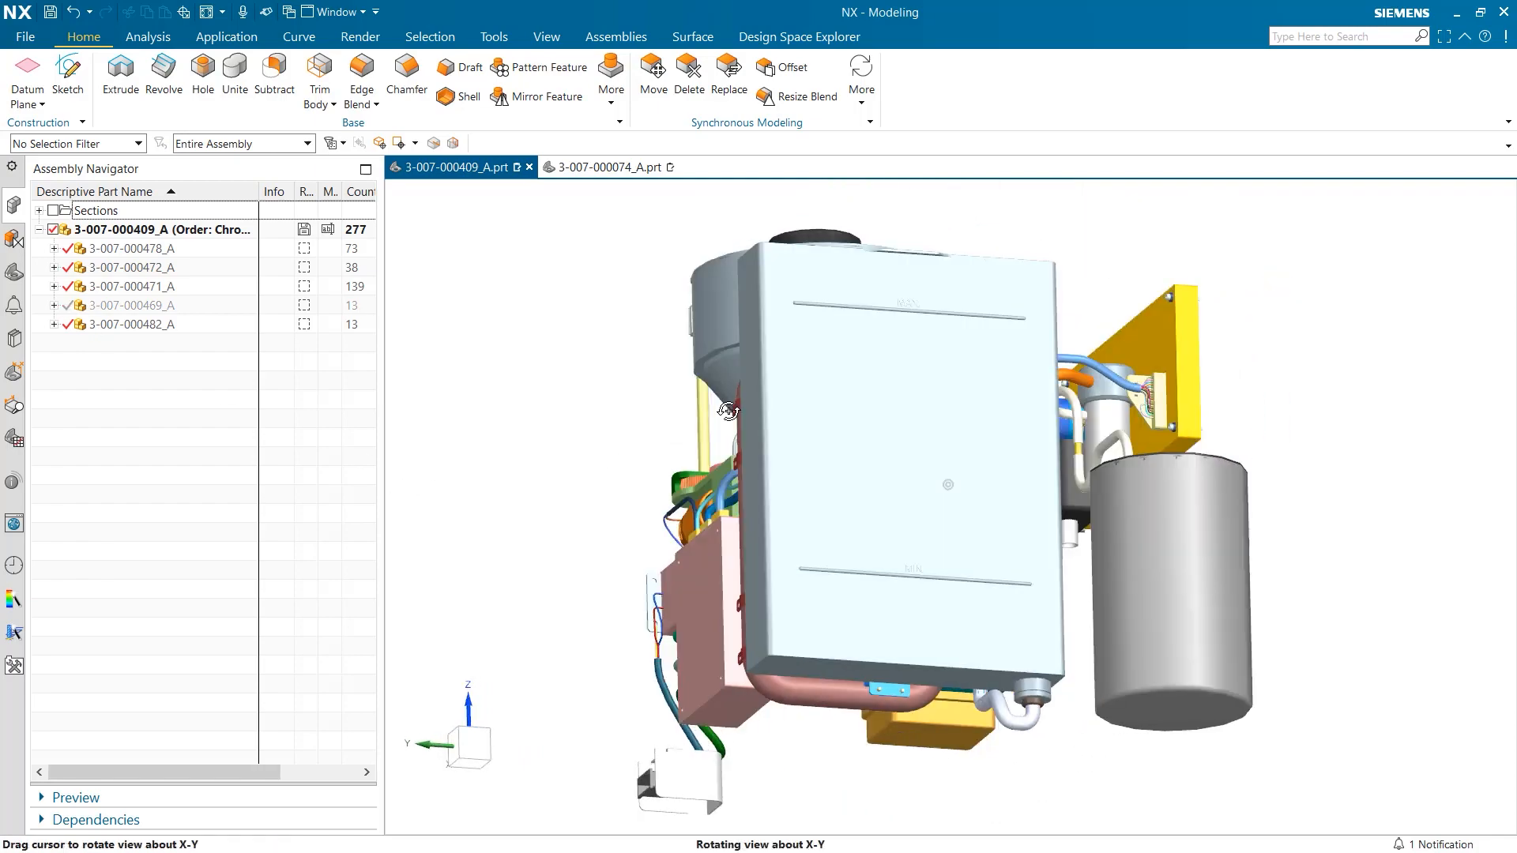
left_click_drag(730, 411, 636, 455)
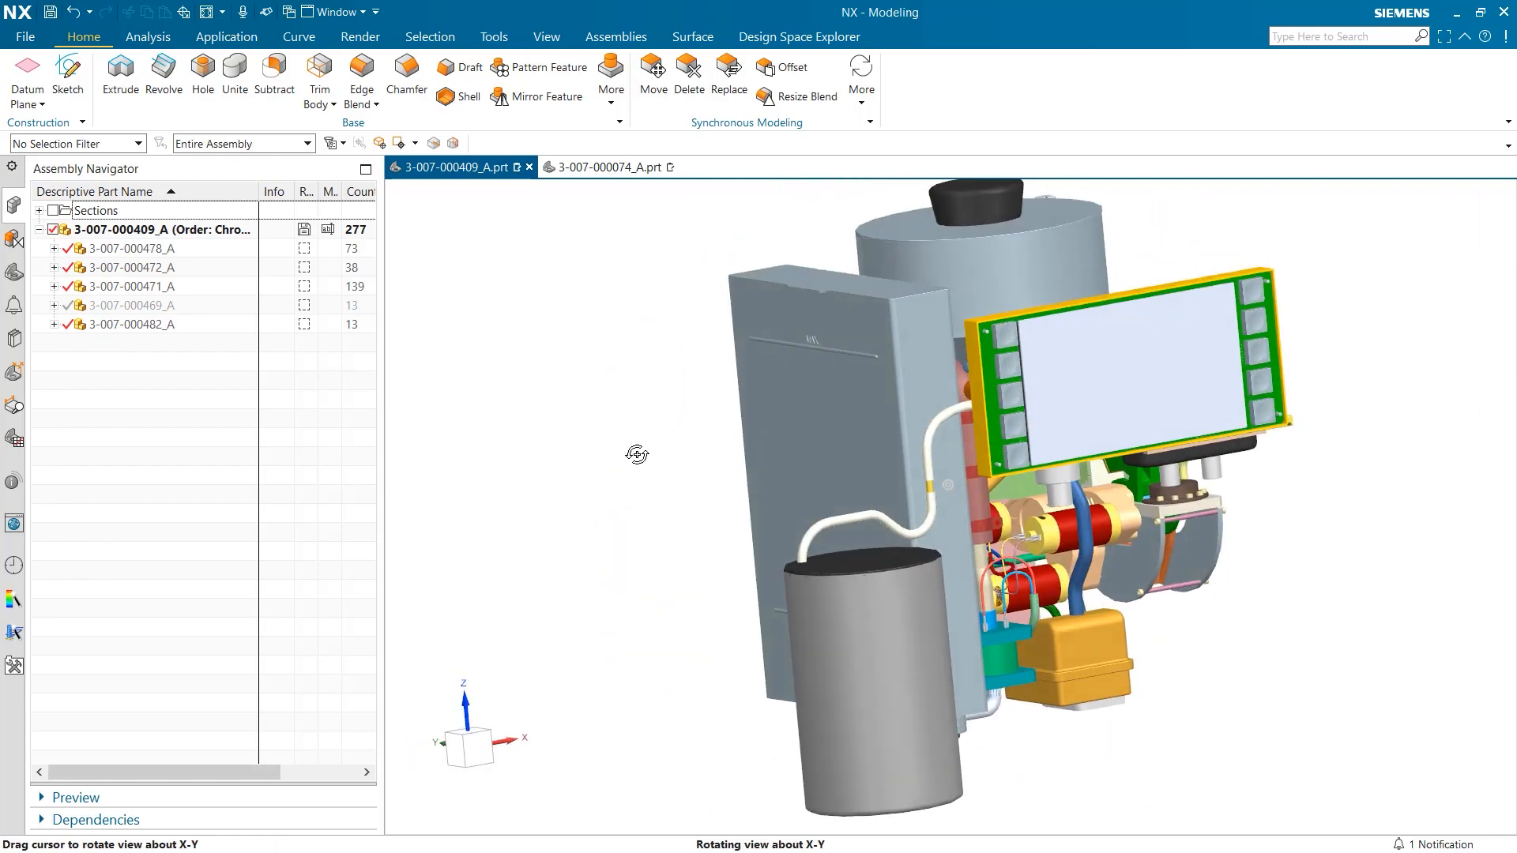
left_click(609, 167)
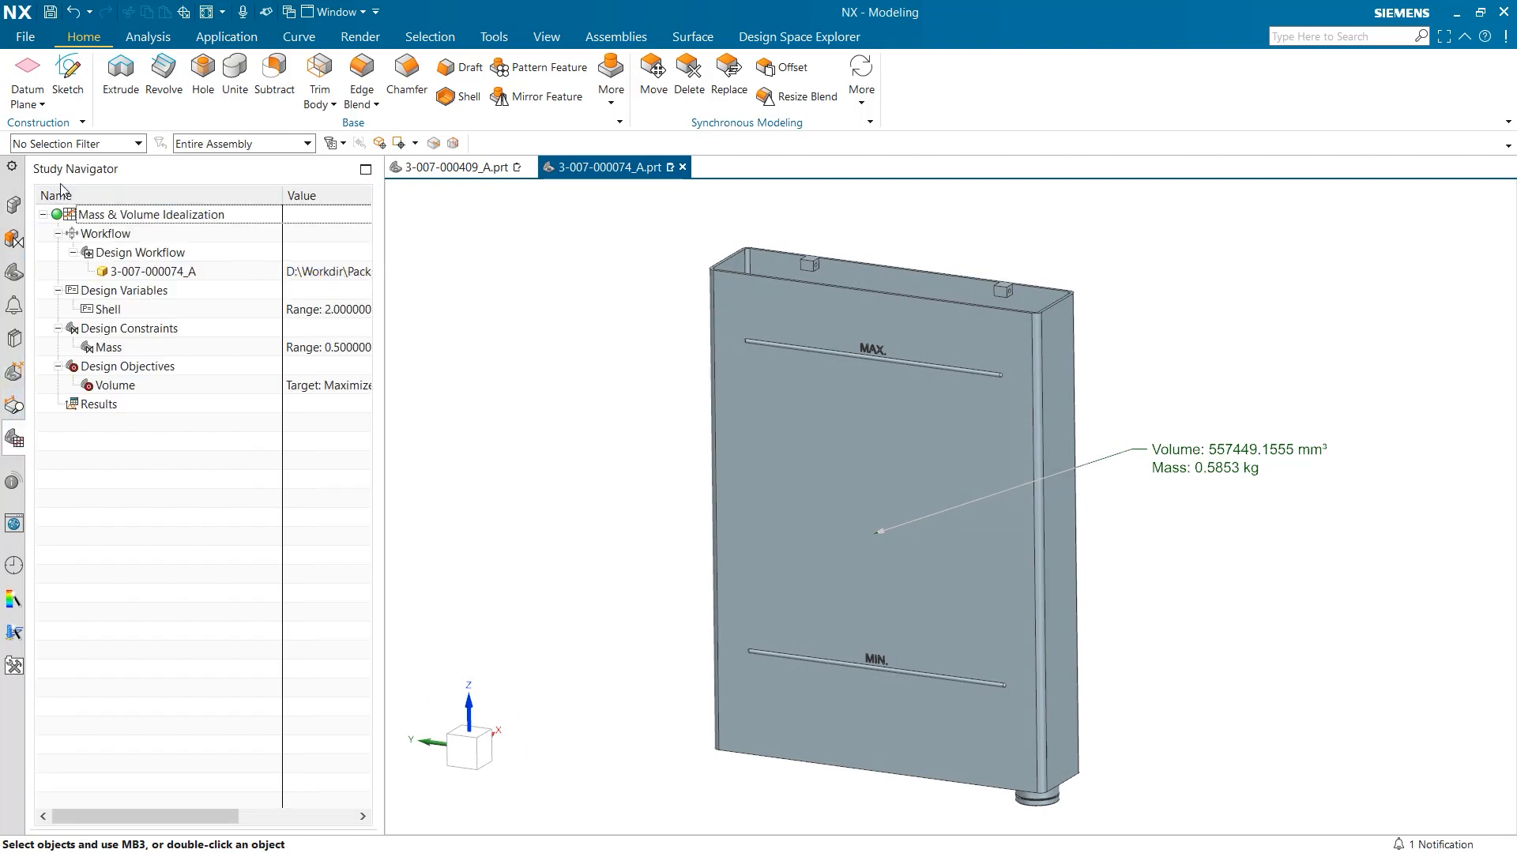
mouse_move(109, 308)
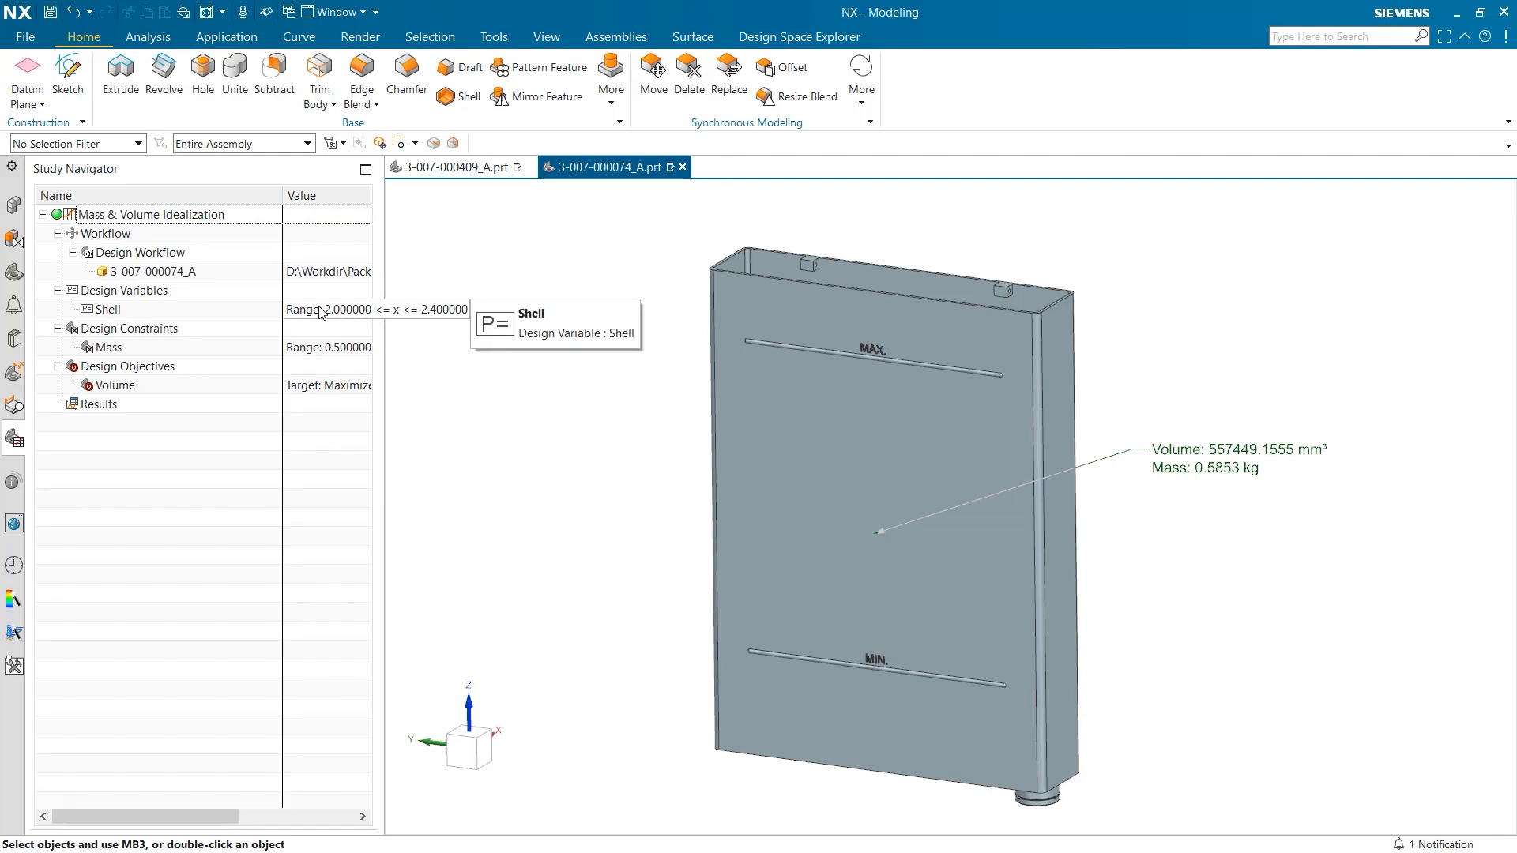
mouse_move(104, 349)
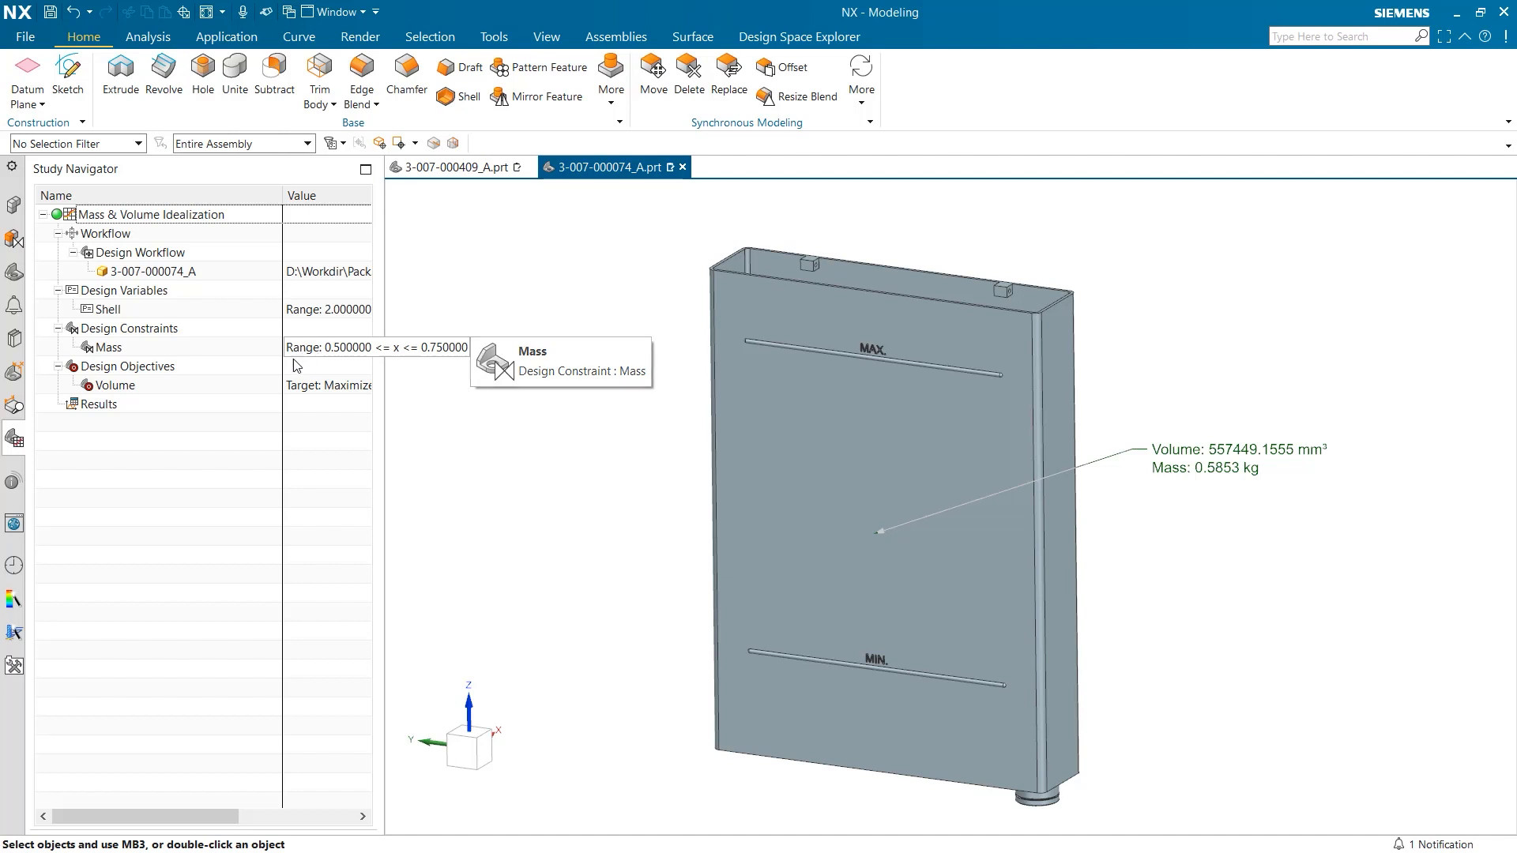
mouse_move(341, 402)
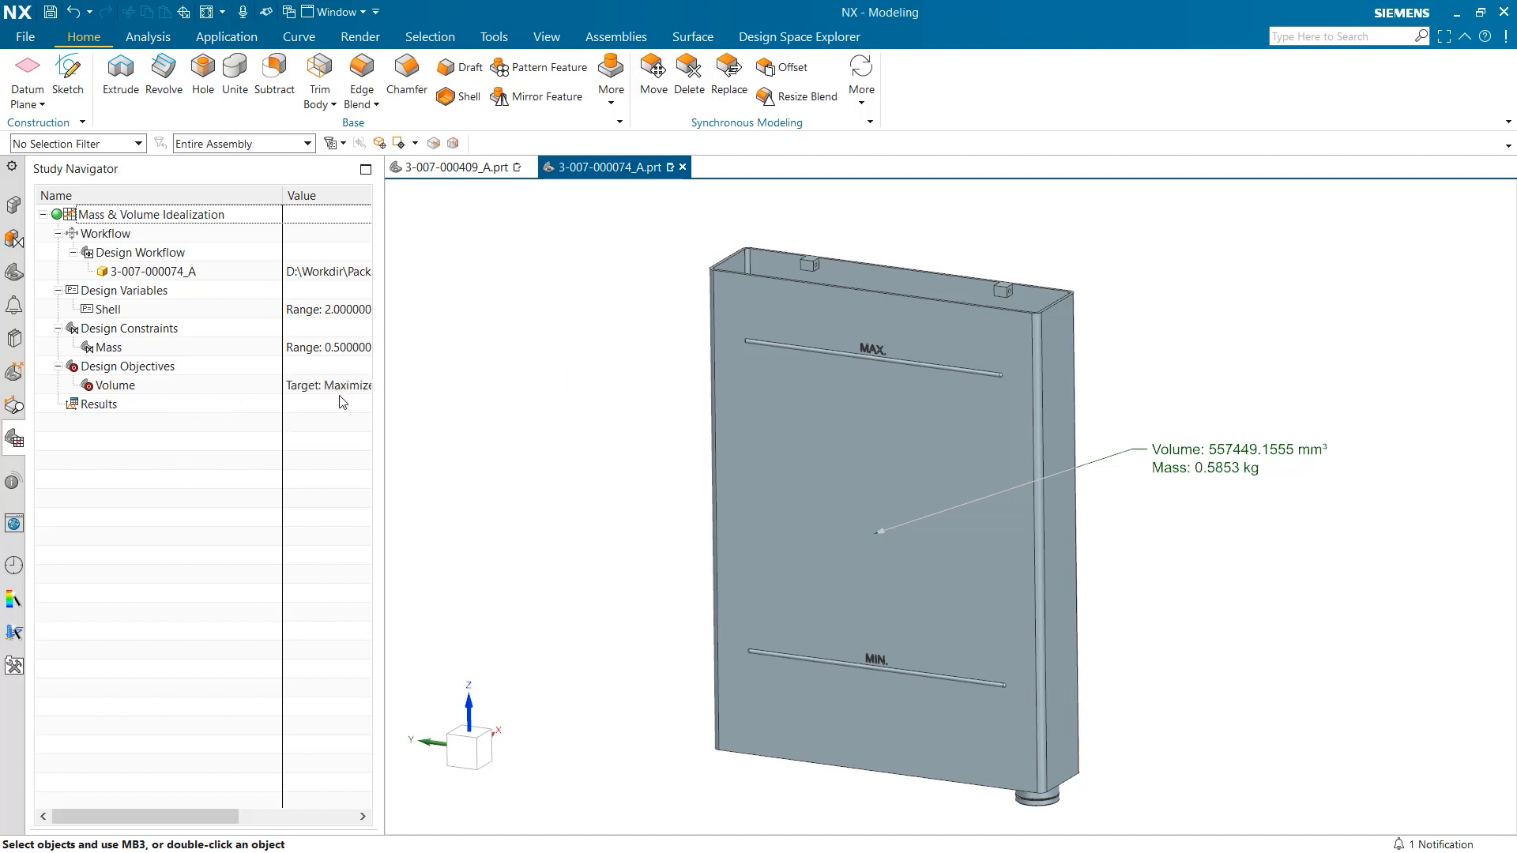
mouse_move(415, 481)
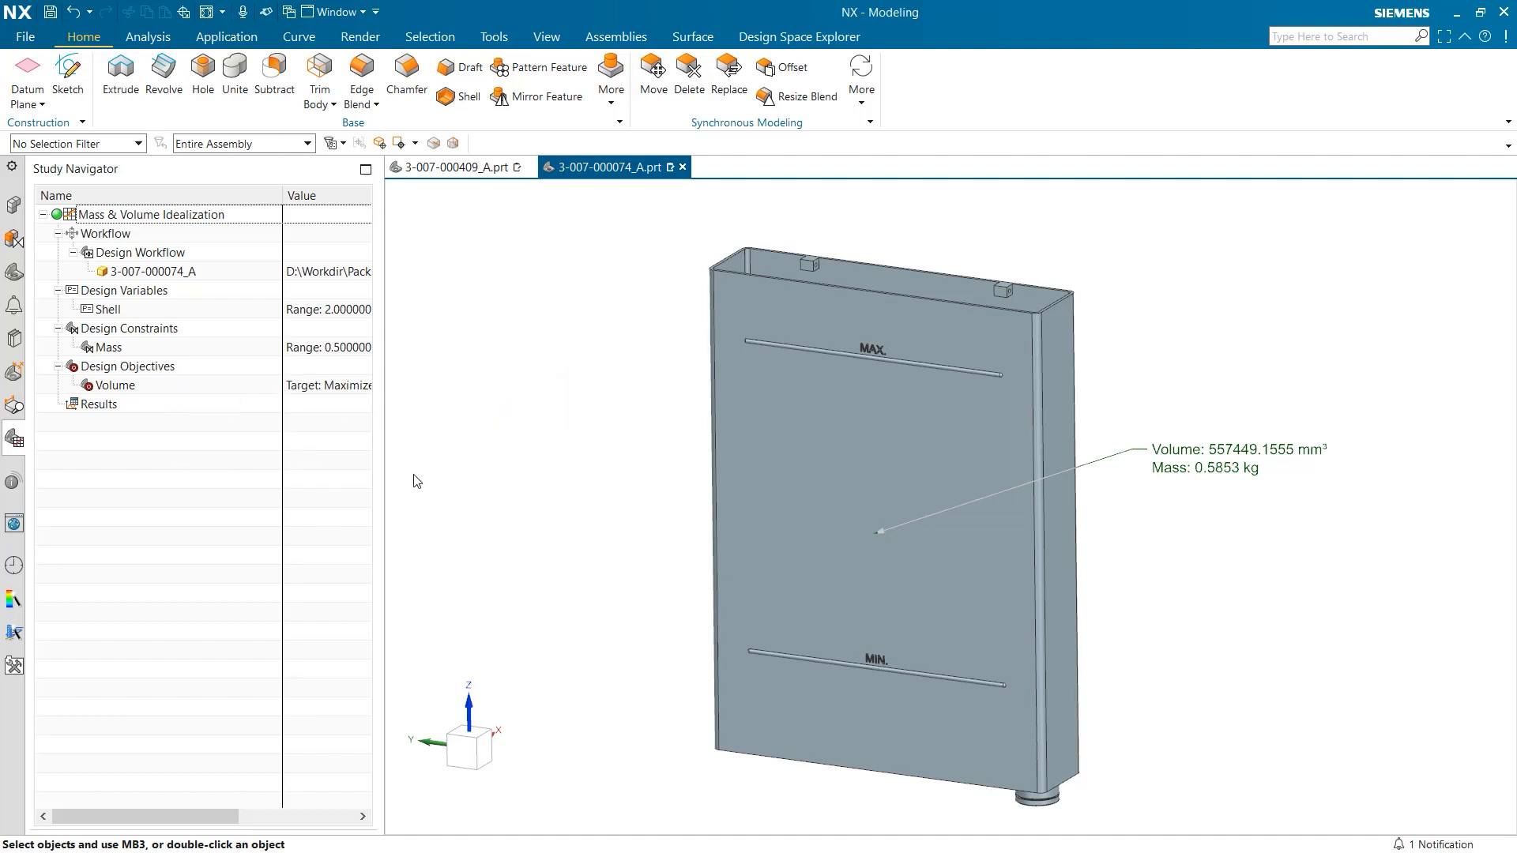
mouse_move(575, 404)
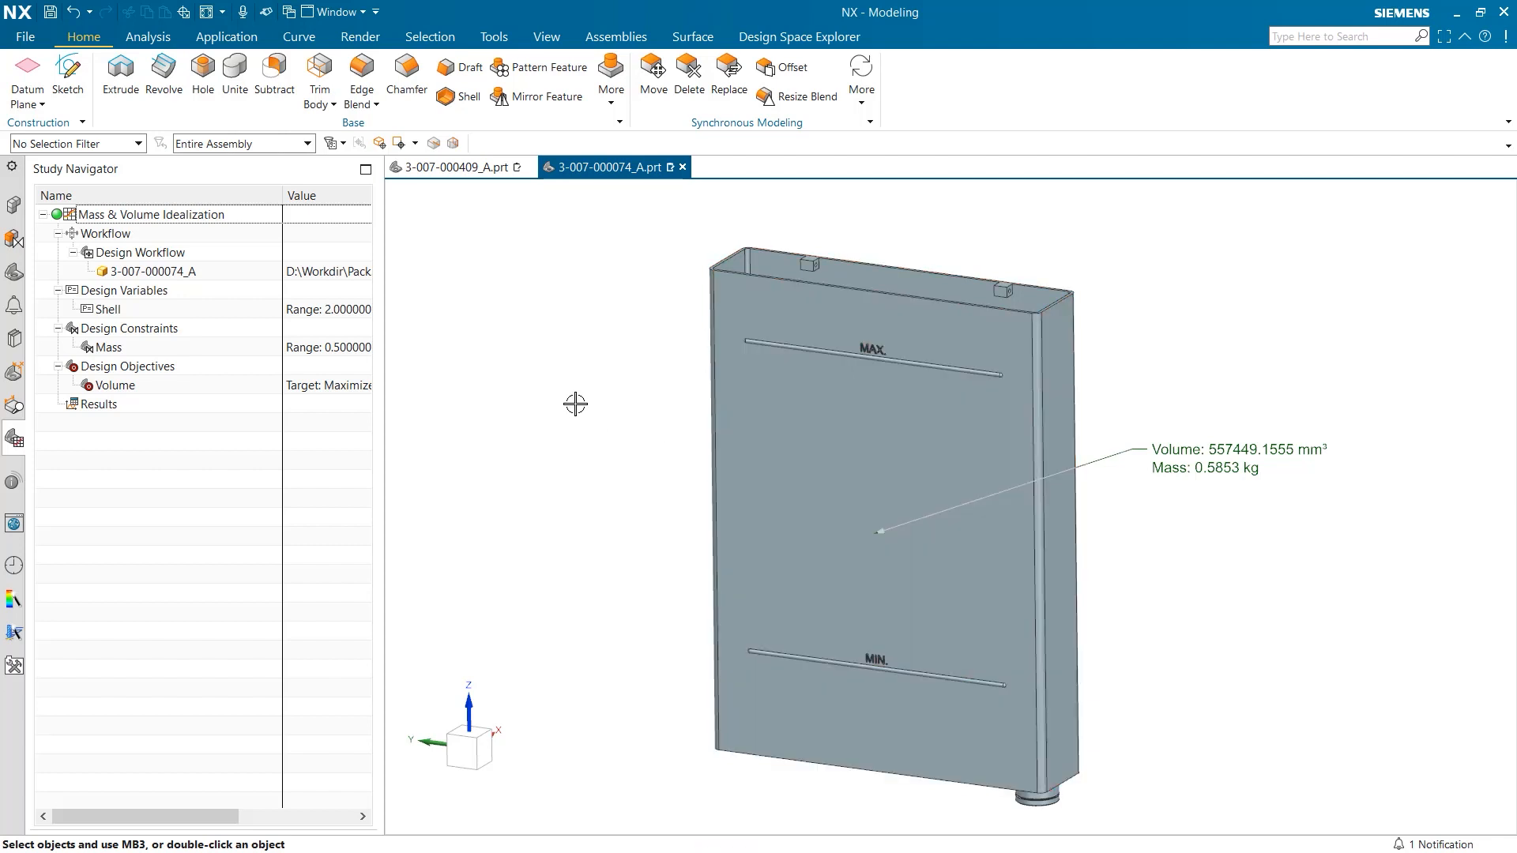
mouse_move(130, 301)
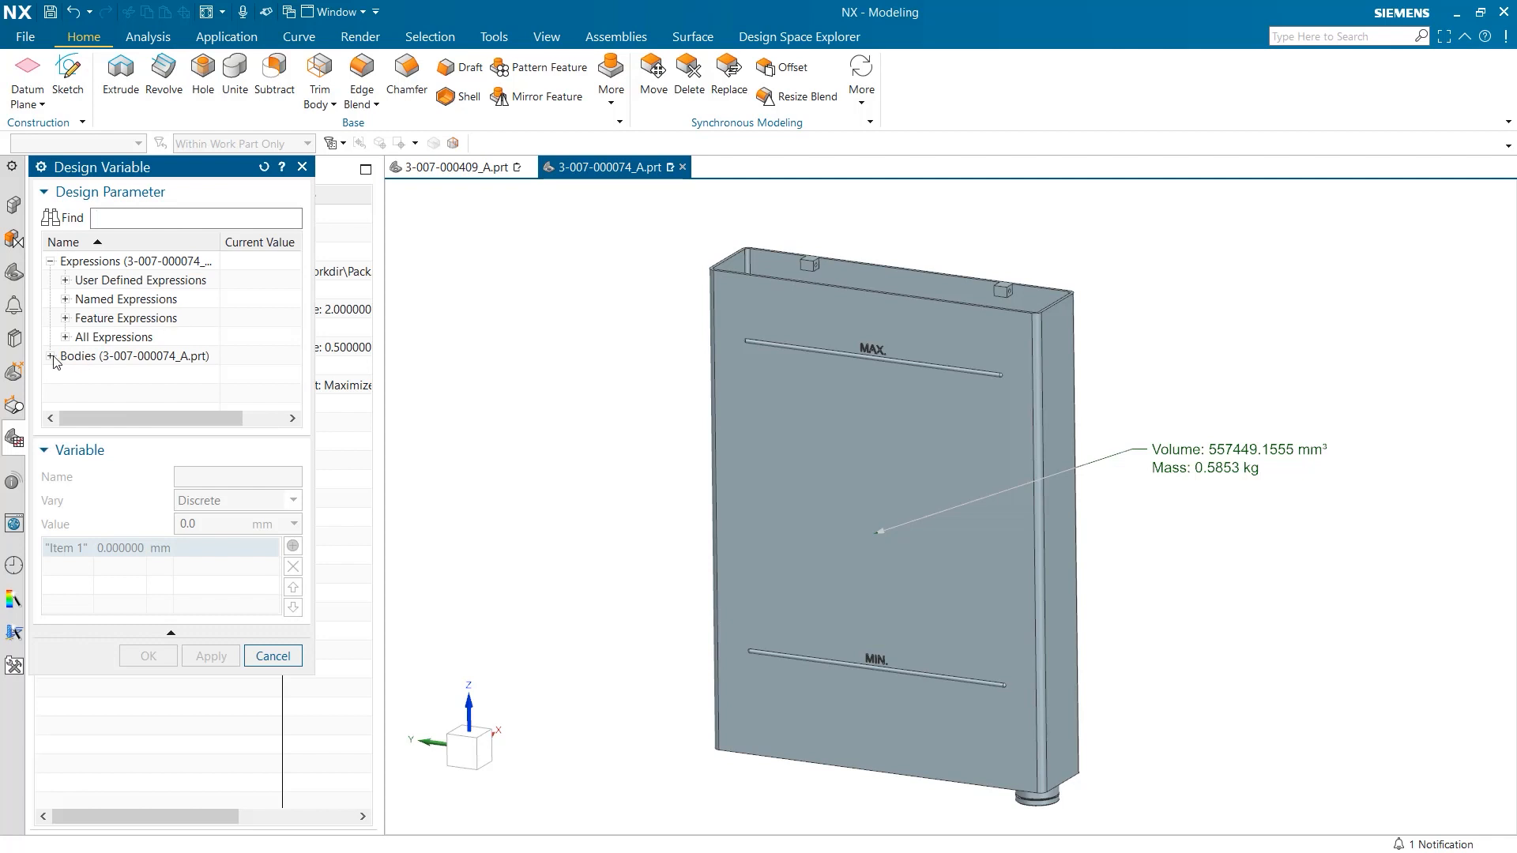
Step: Create a Material variable on Solid Body of Extrude (2) covering Polyethylene, Aluminum_2014 and ABS
left_click(141, 374)
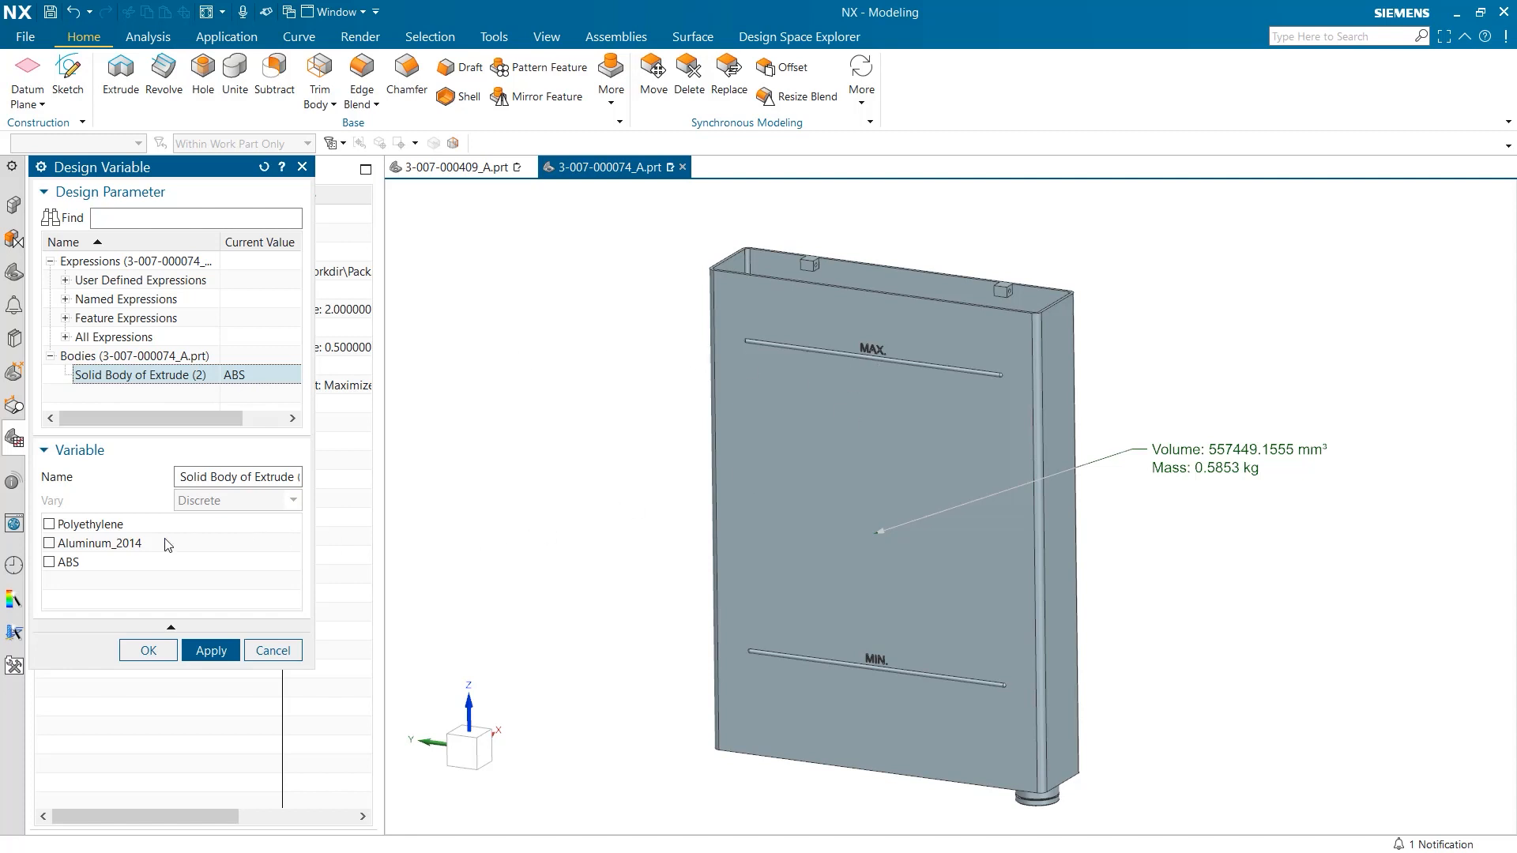
left_click(48, 523)
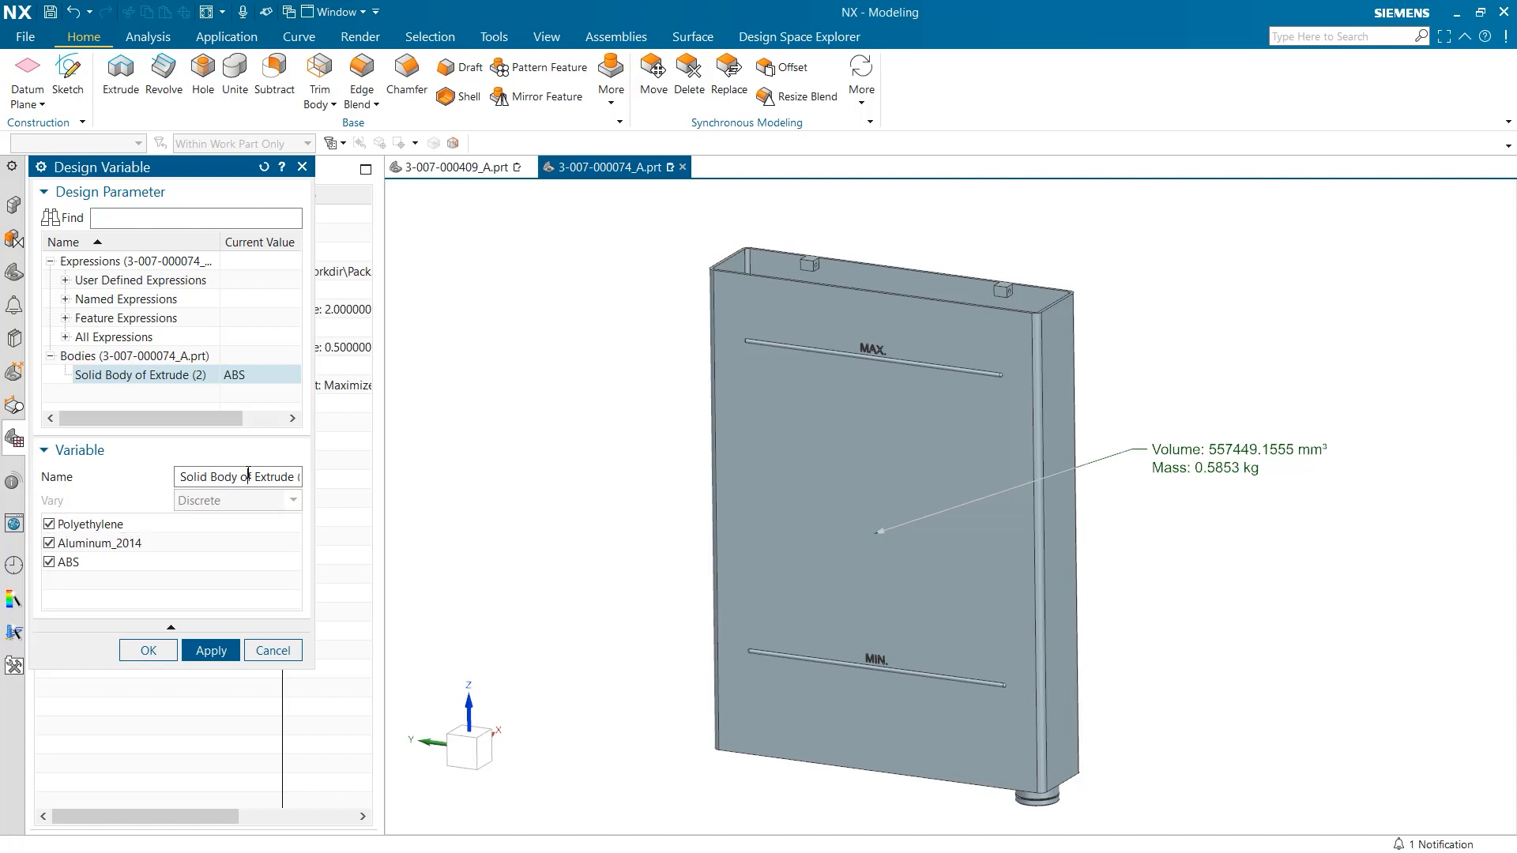
type("Material")
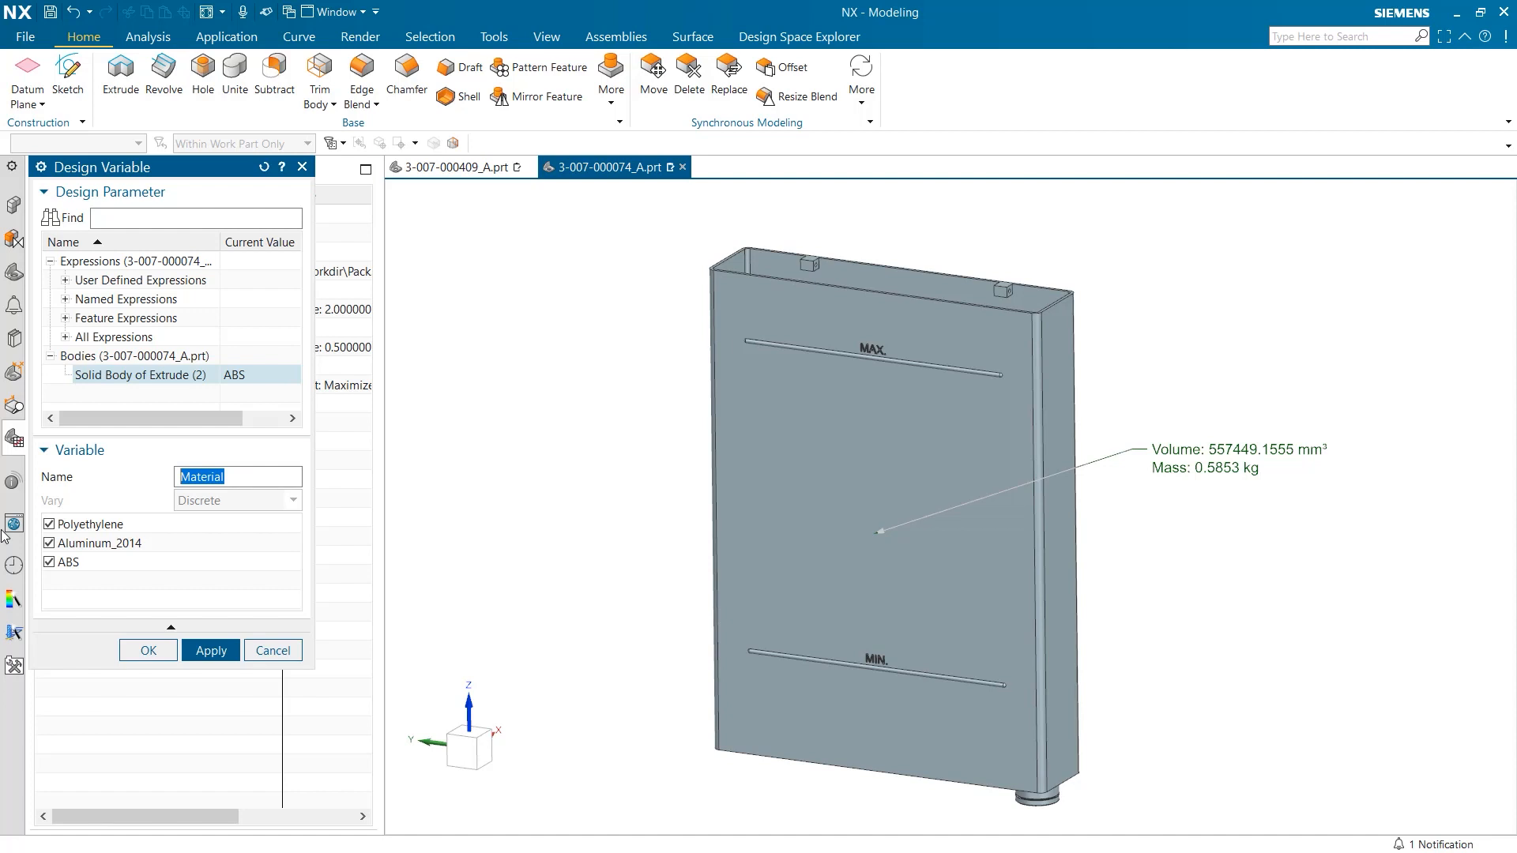
left_click(210, 650)
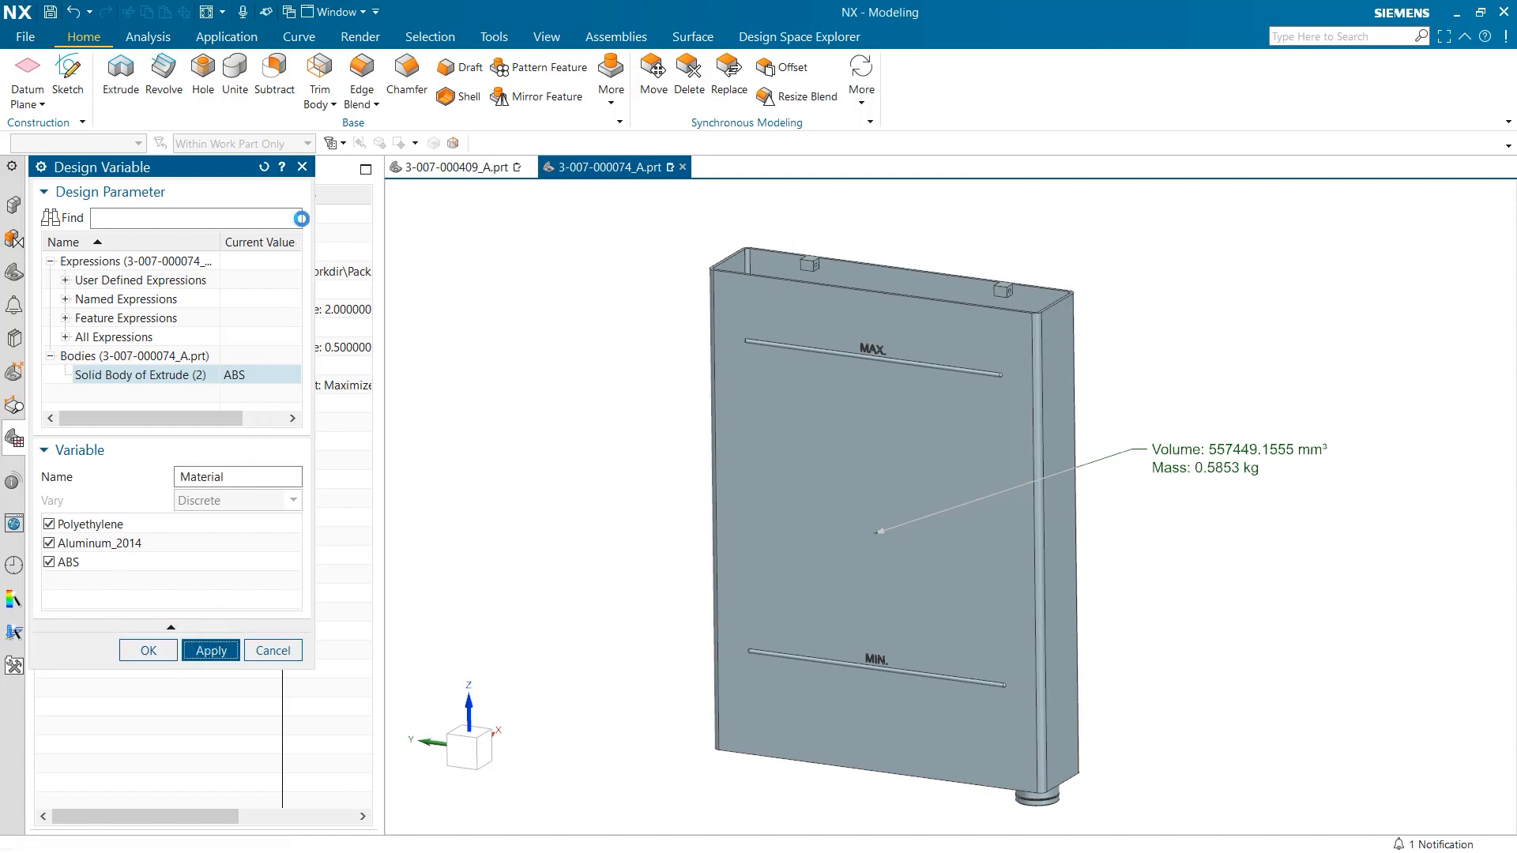
left_click(147, 650)
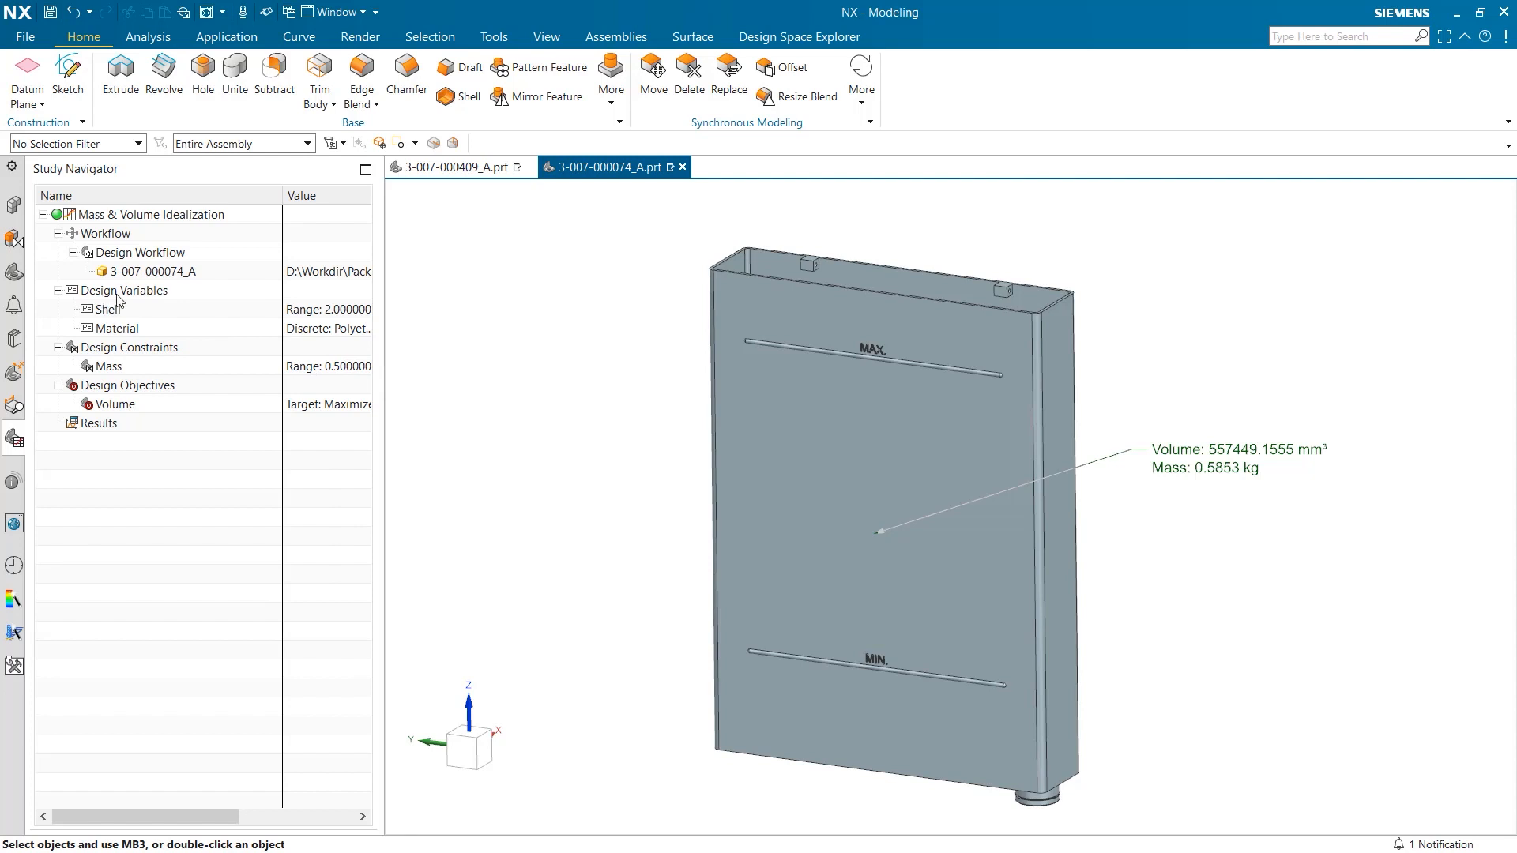
mouse_move(158, 448)
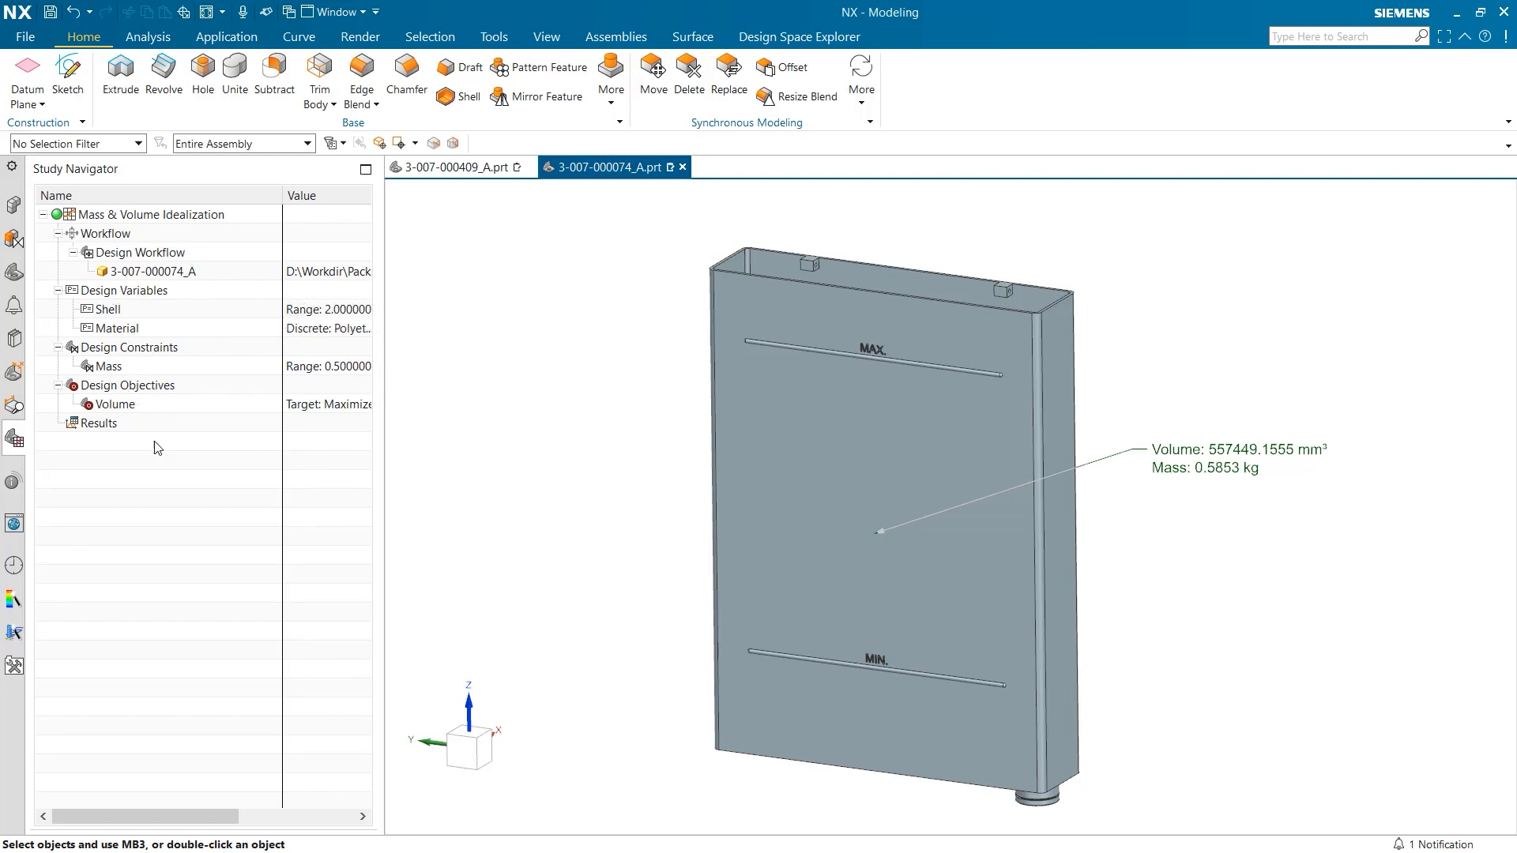
Step: Run the Design Space Explorer study with 20 iterations
left_click(798, 37)
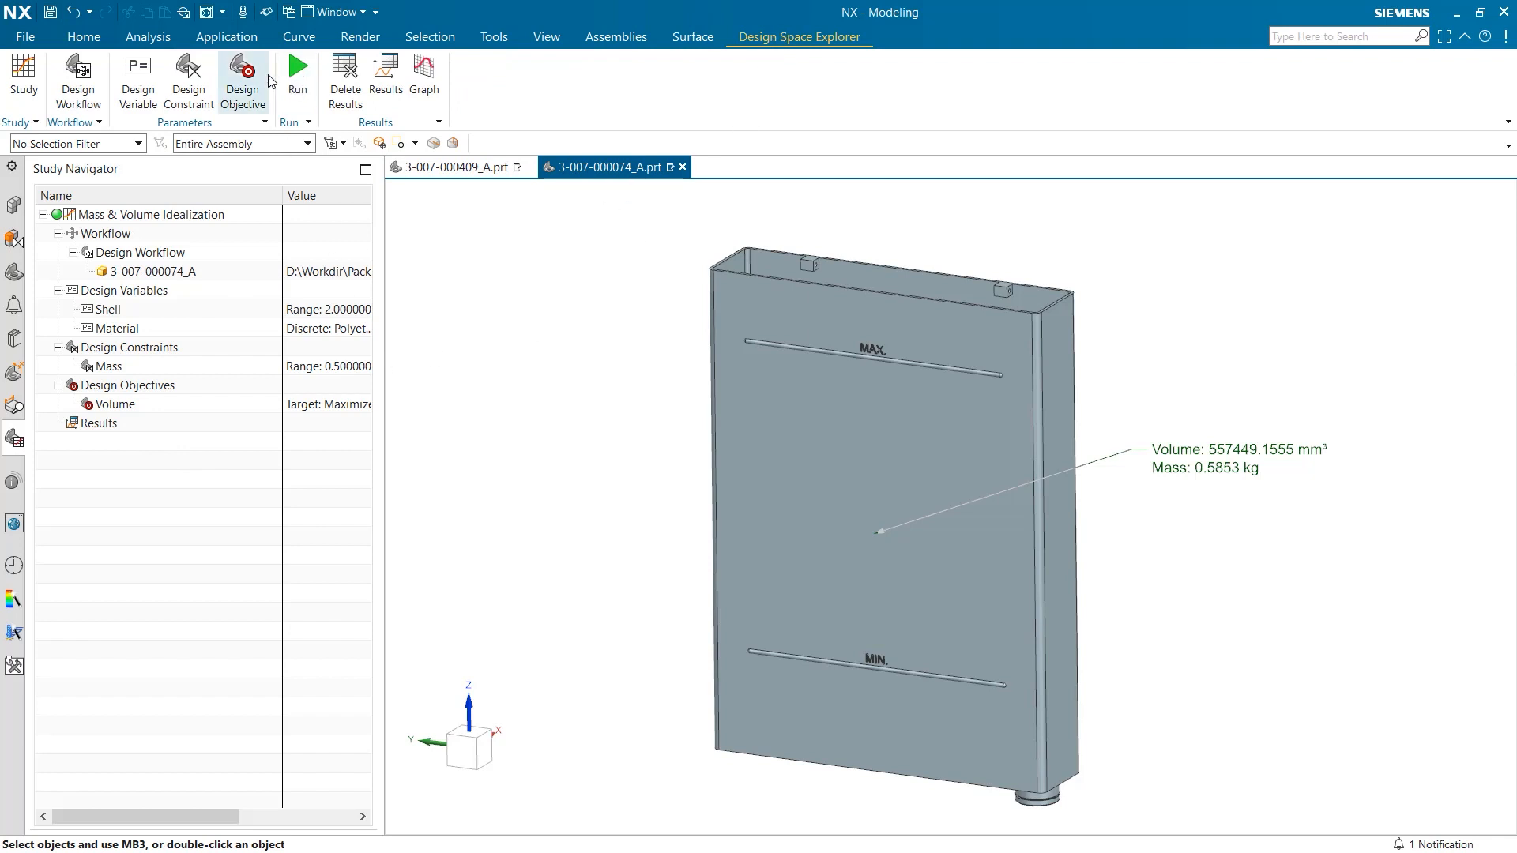
left_click(297, 72)
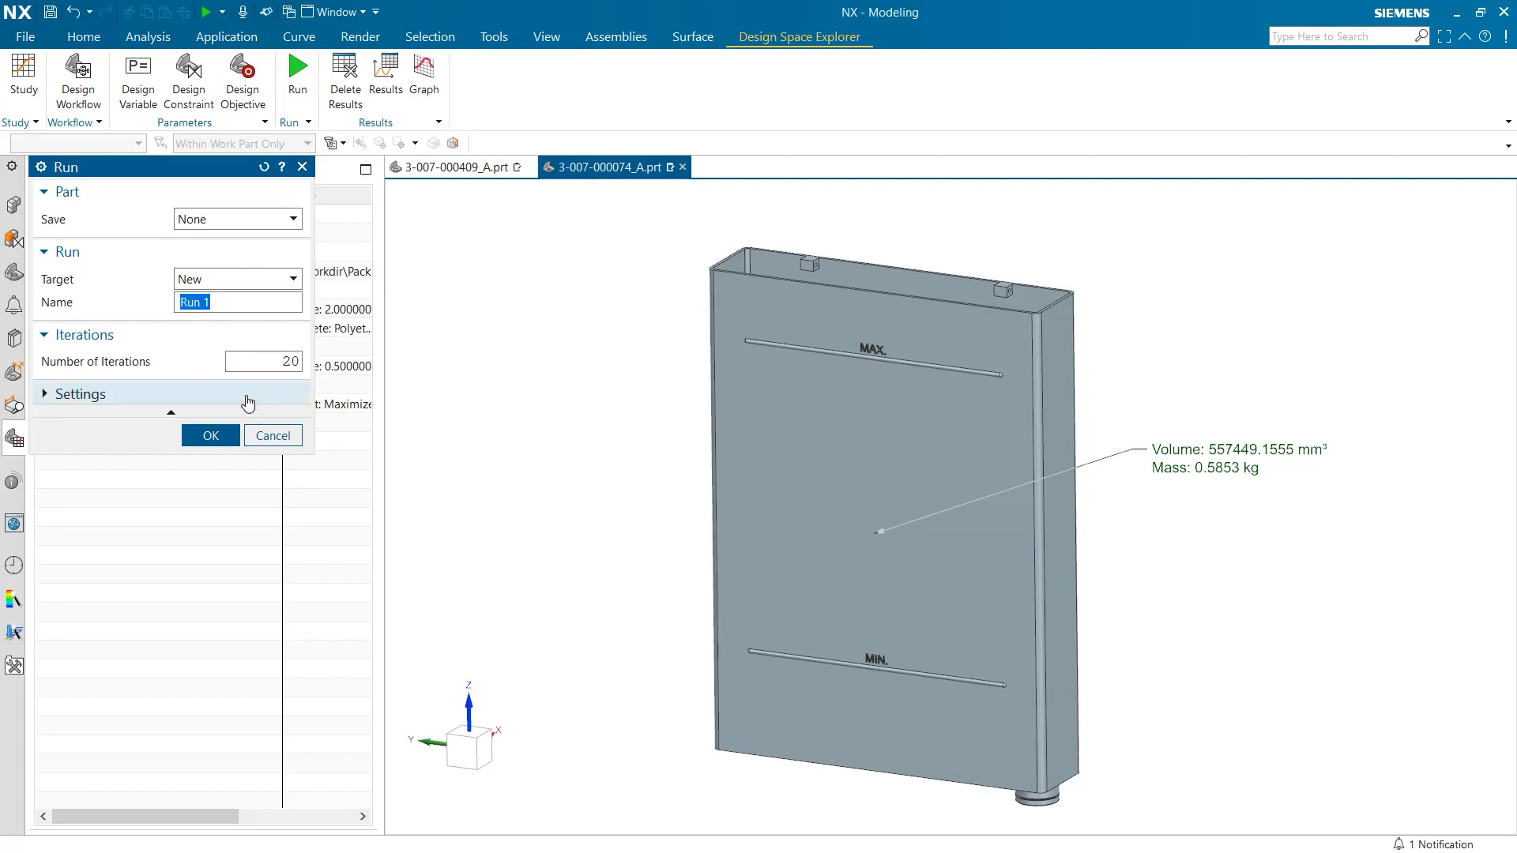
left_click(211, 435)
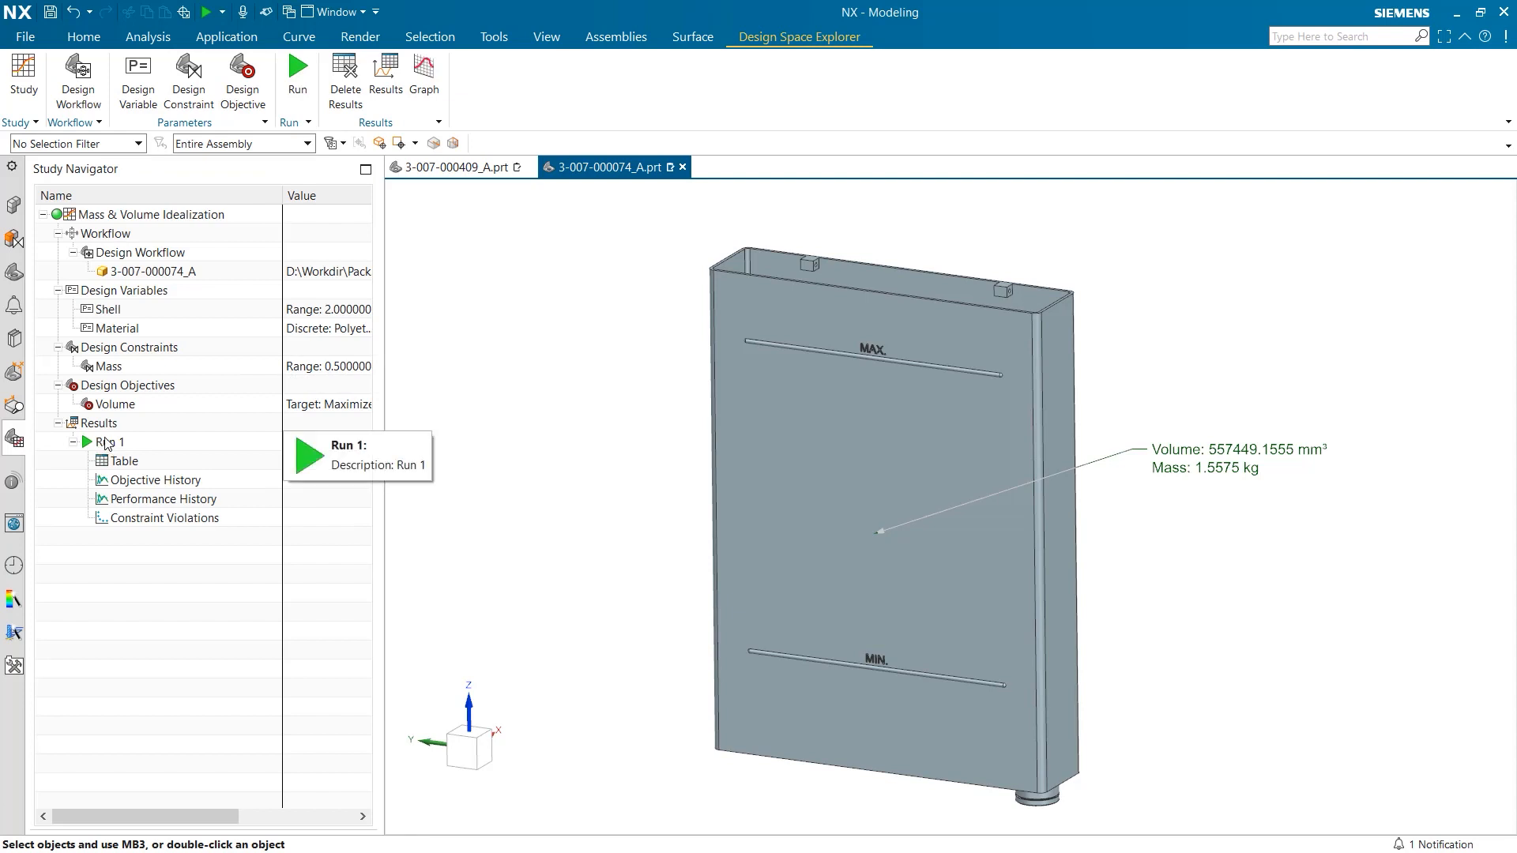
mouse_move(124, 461)
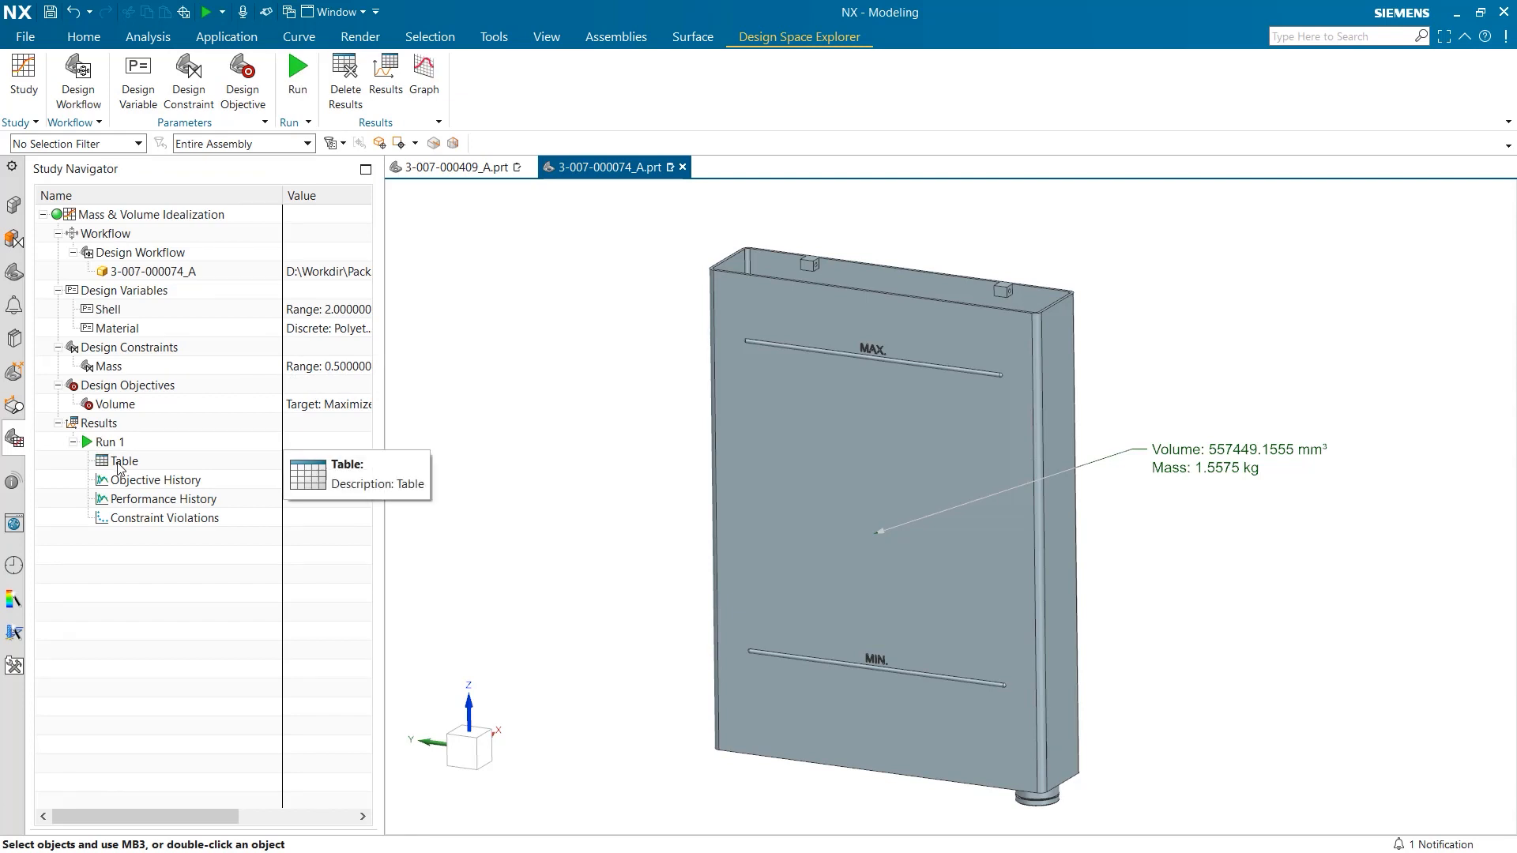
mouse_move(126, 503)
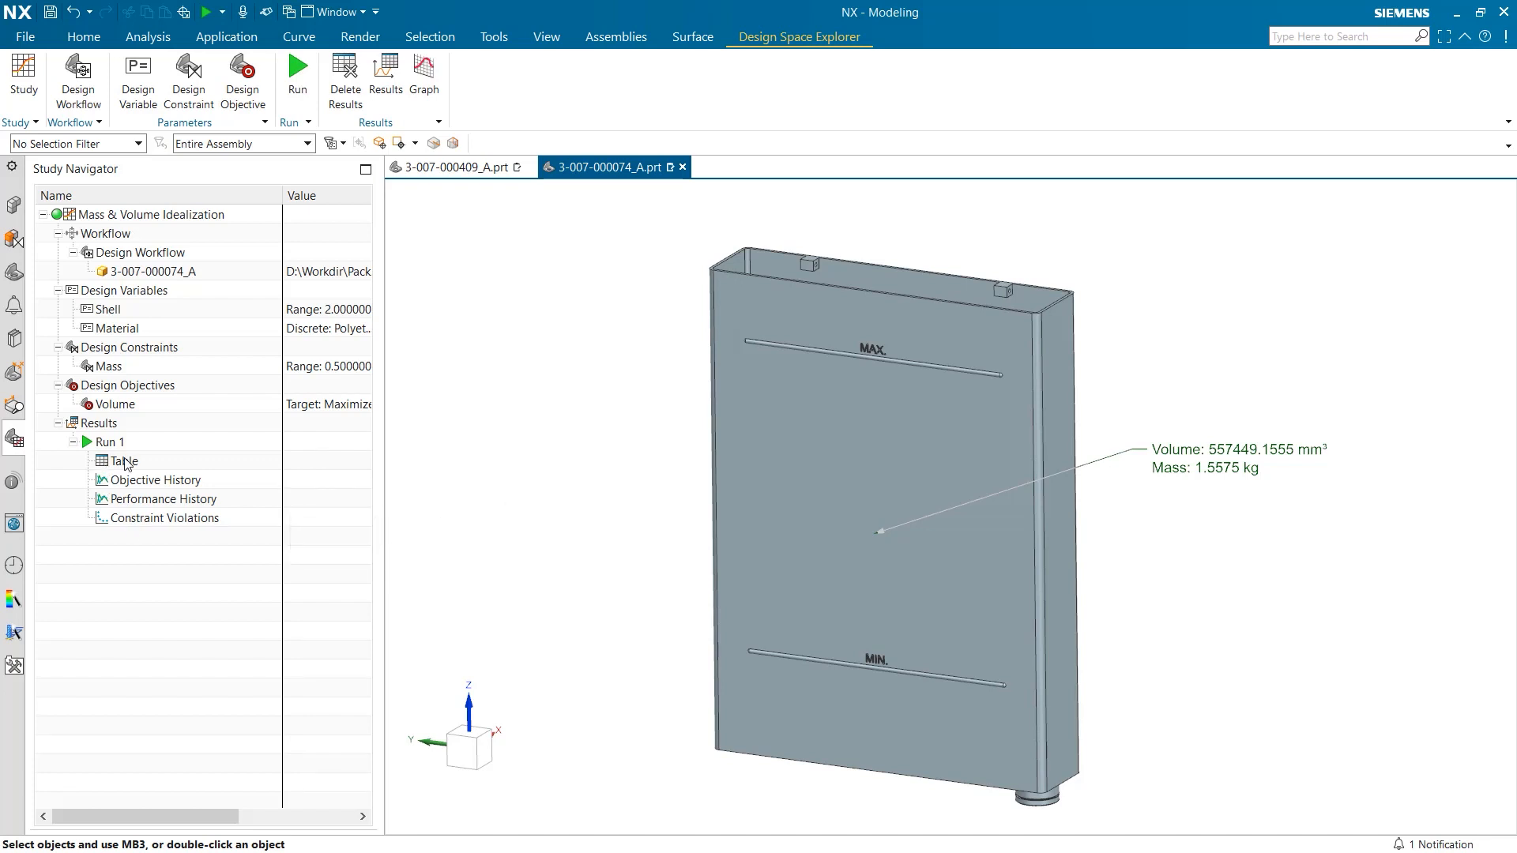
left_click(124, 461)
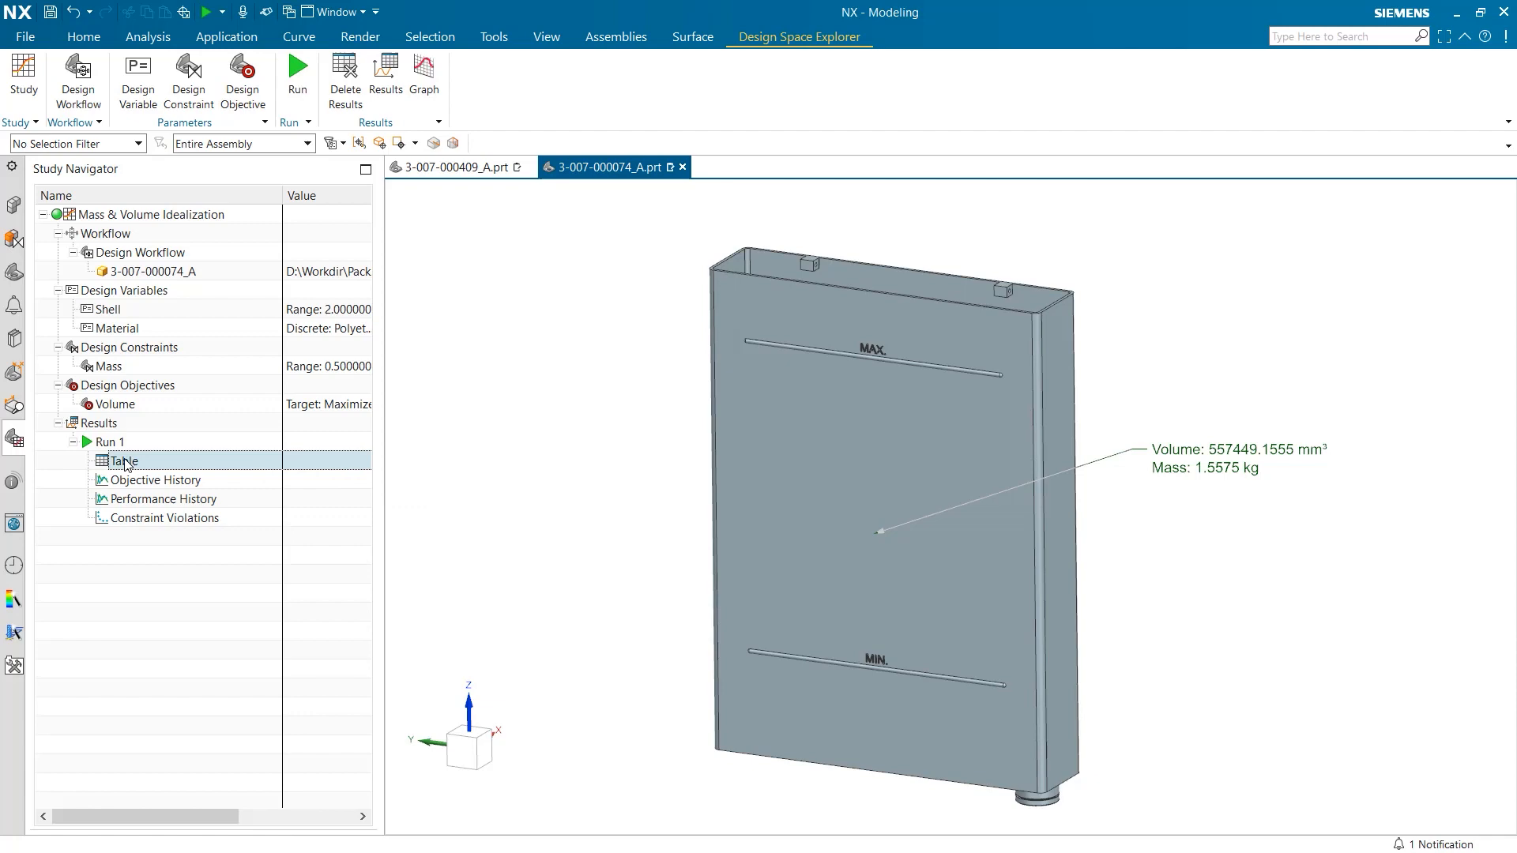
double_click(124, 461)
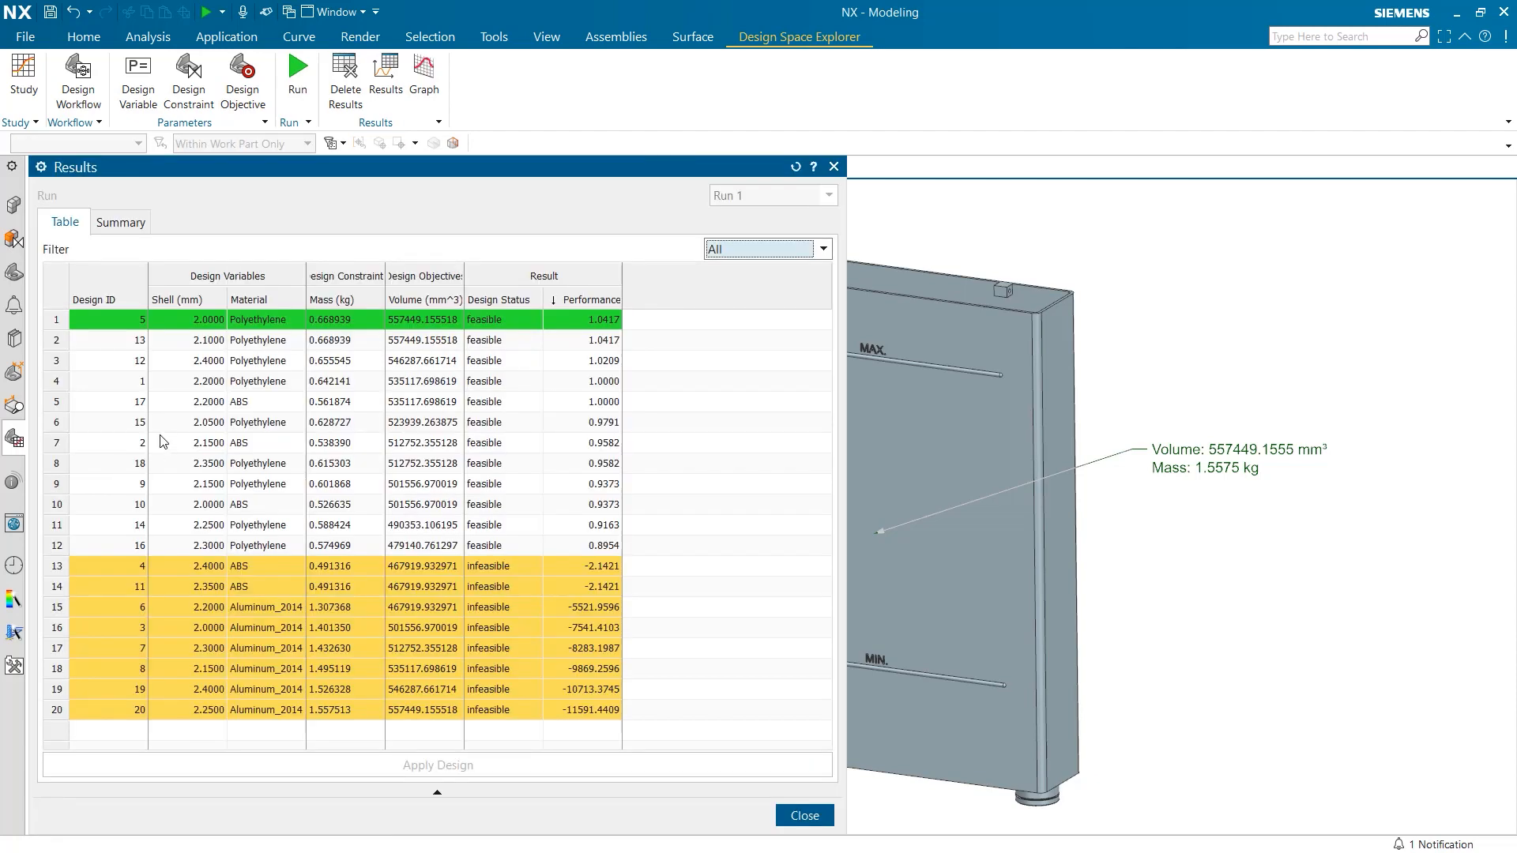
mouse_move(271, 123)
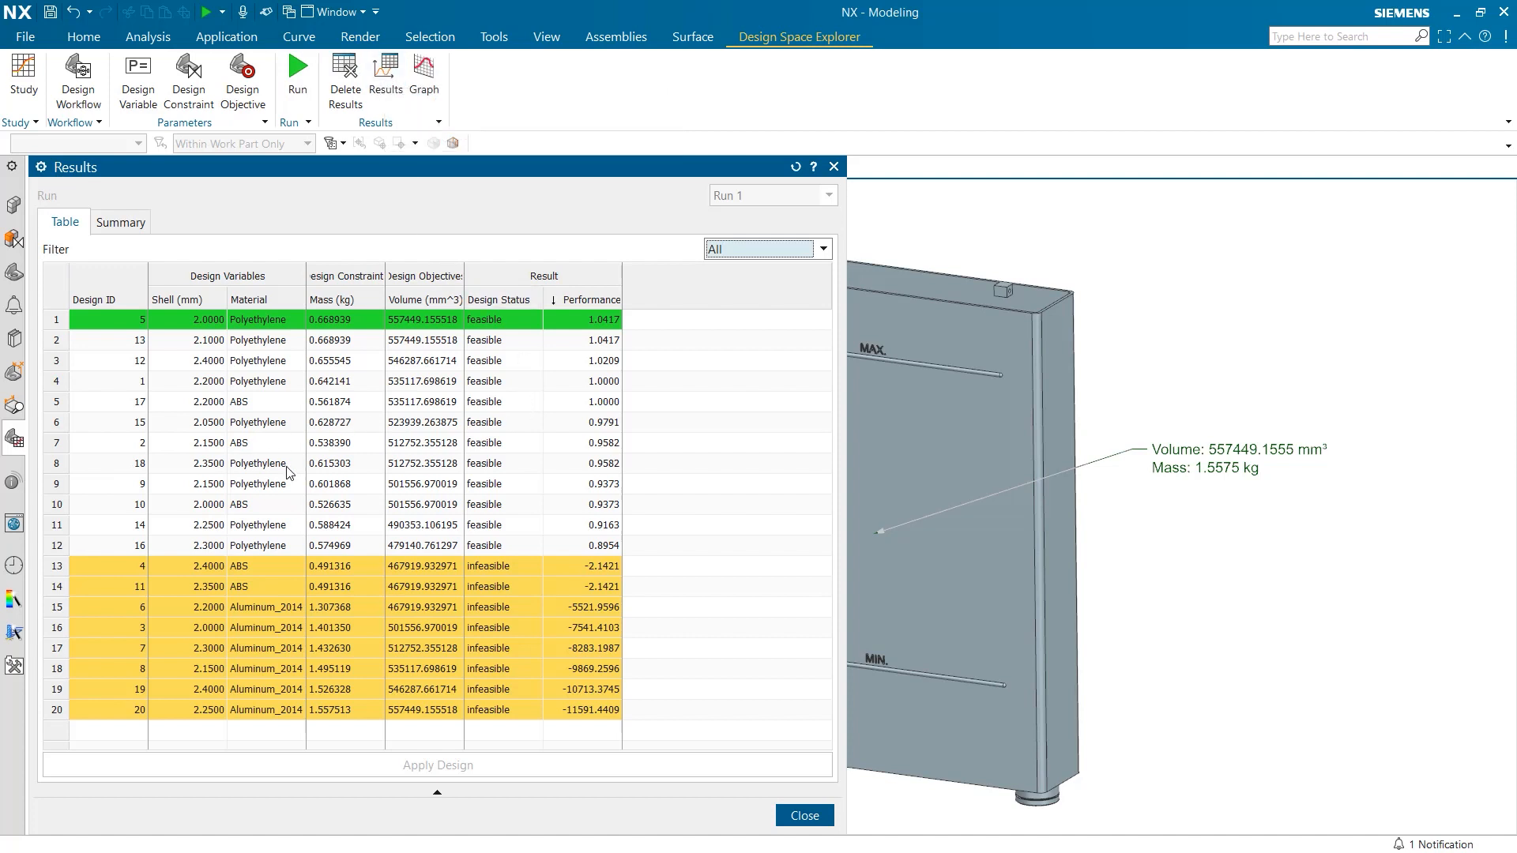
mouse_move(599, 437)
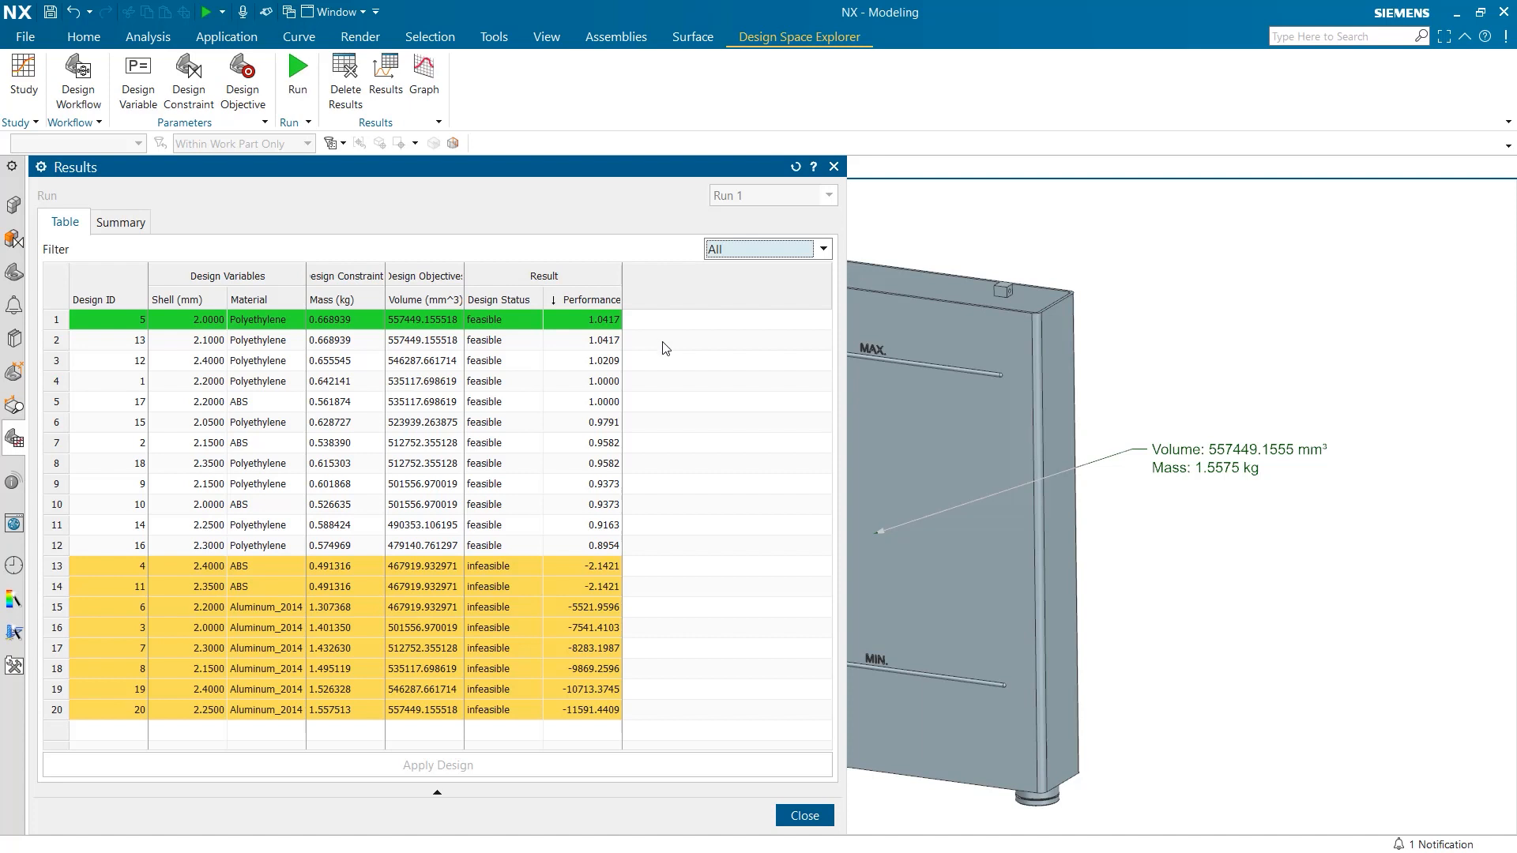
mouse_move(665, 351)
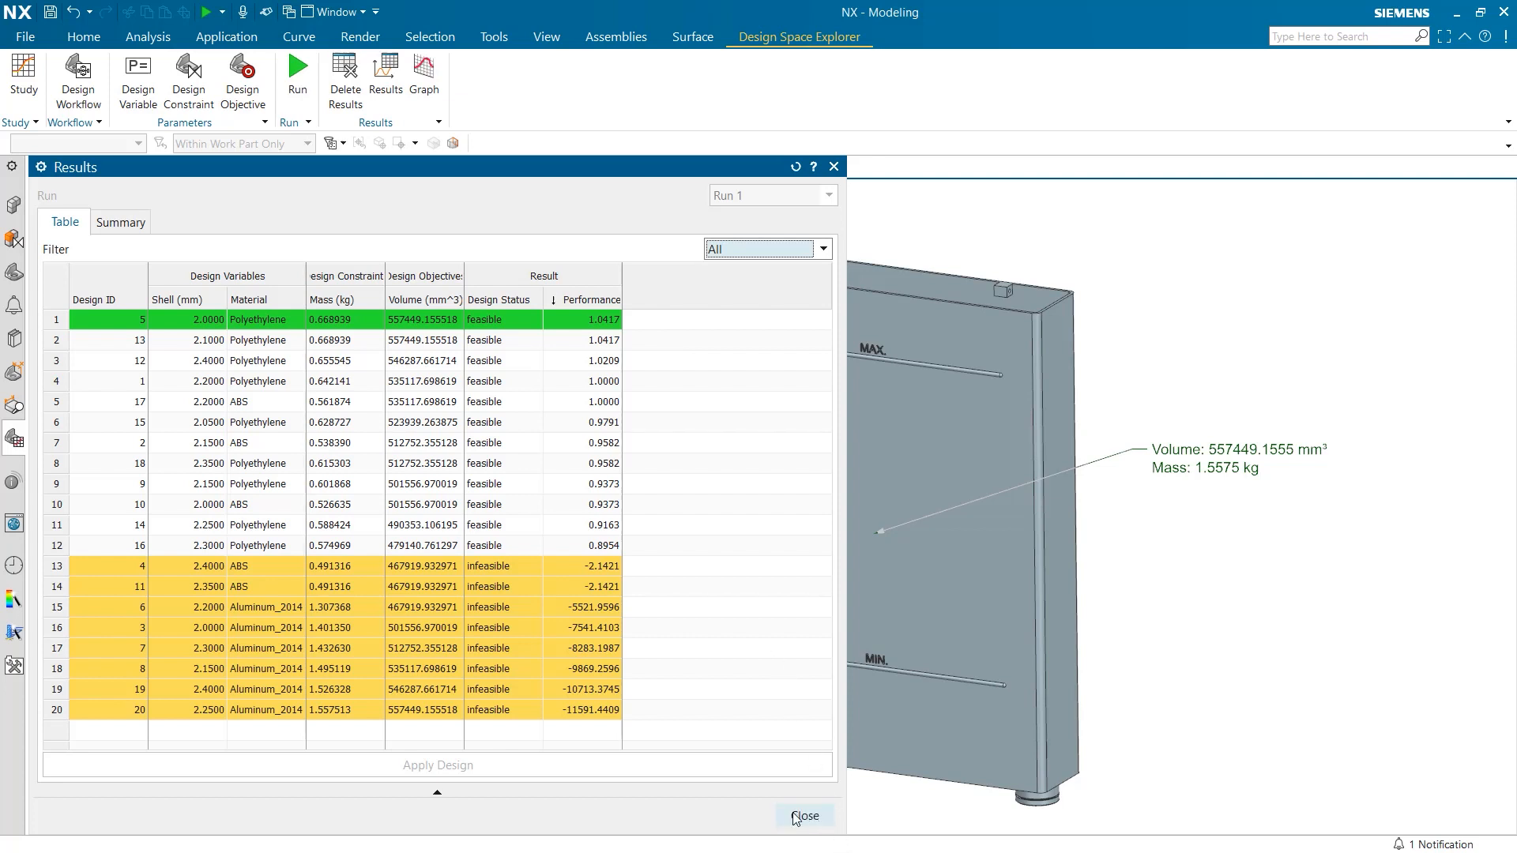
left_click(804, 816)
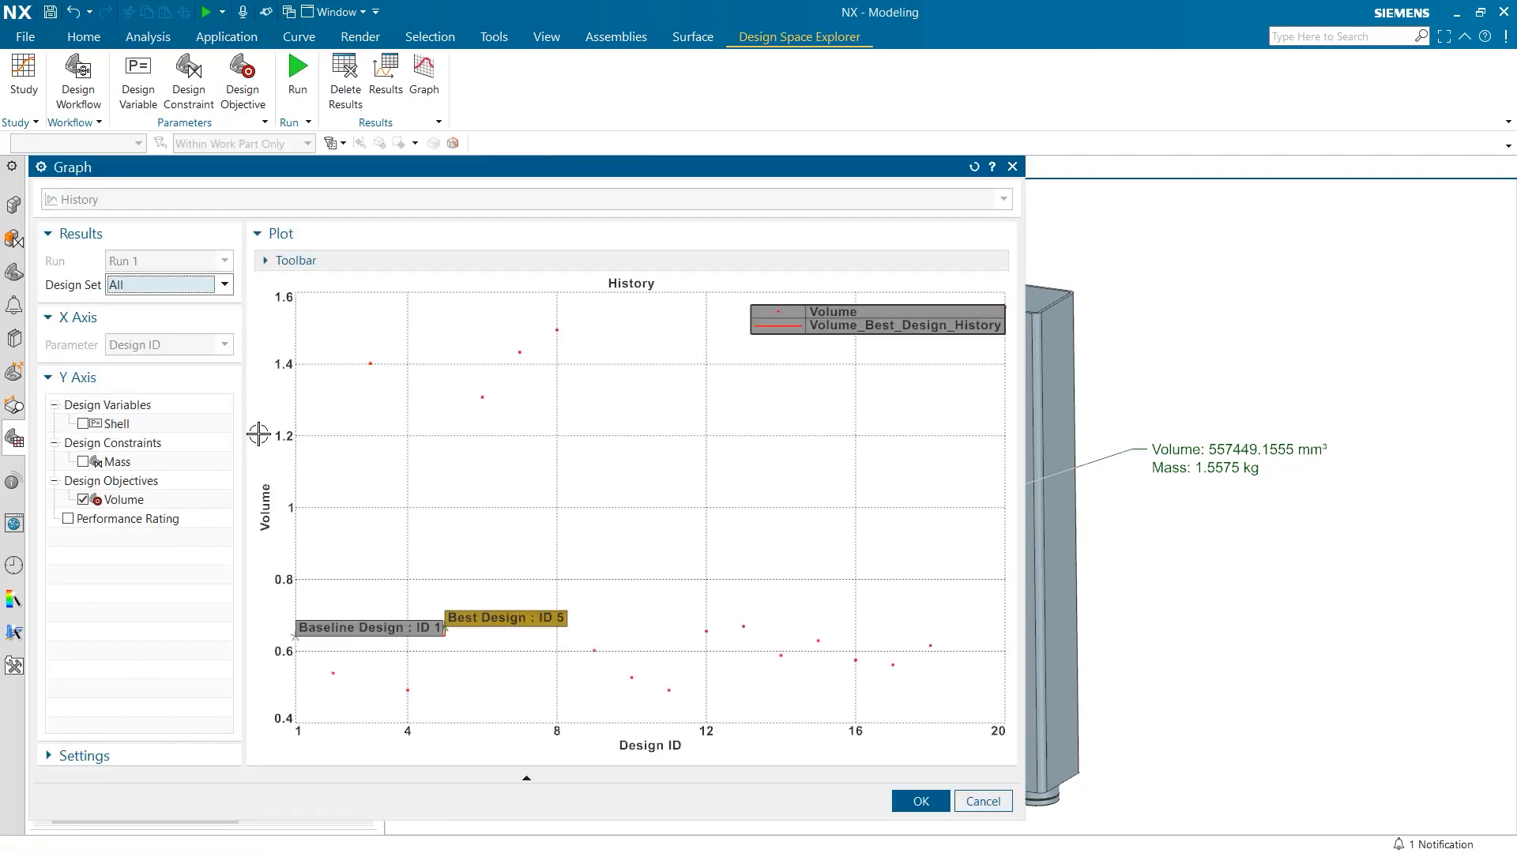
mouse_move(460, 421)
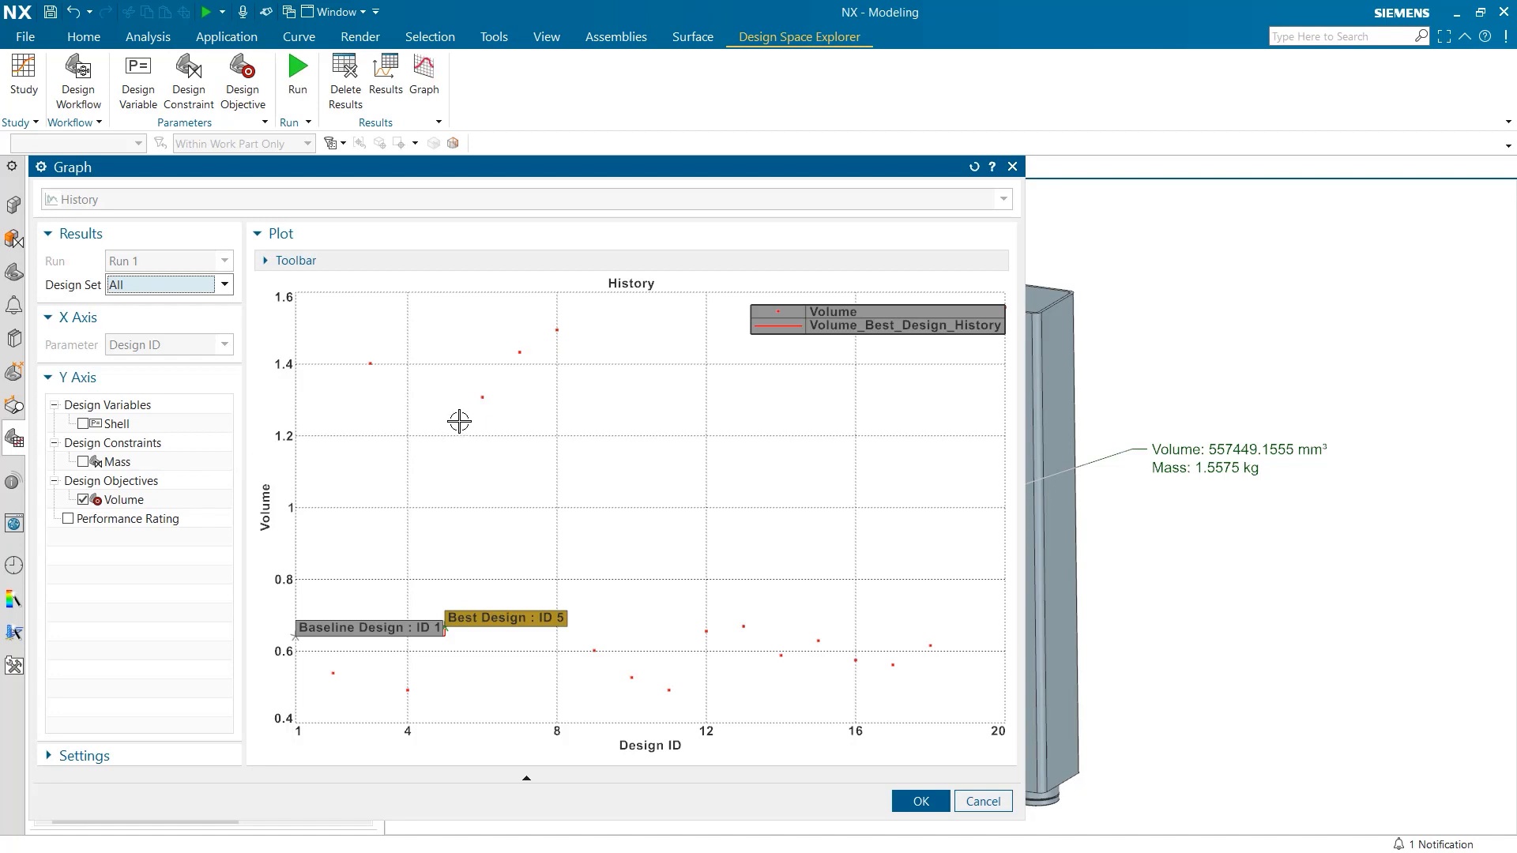
mouse_move(423, 484)
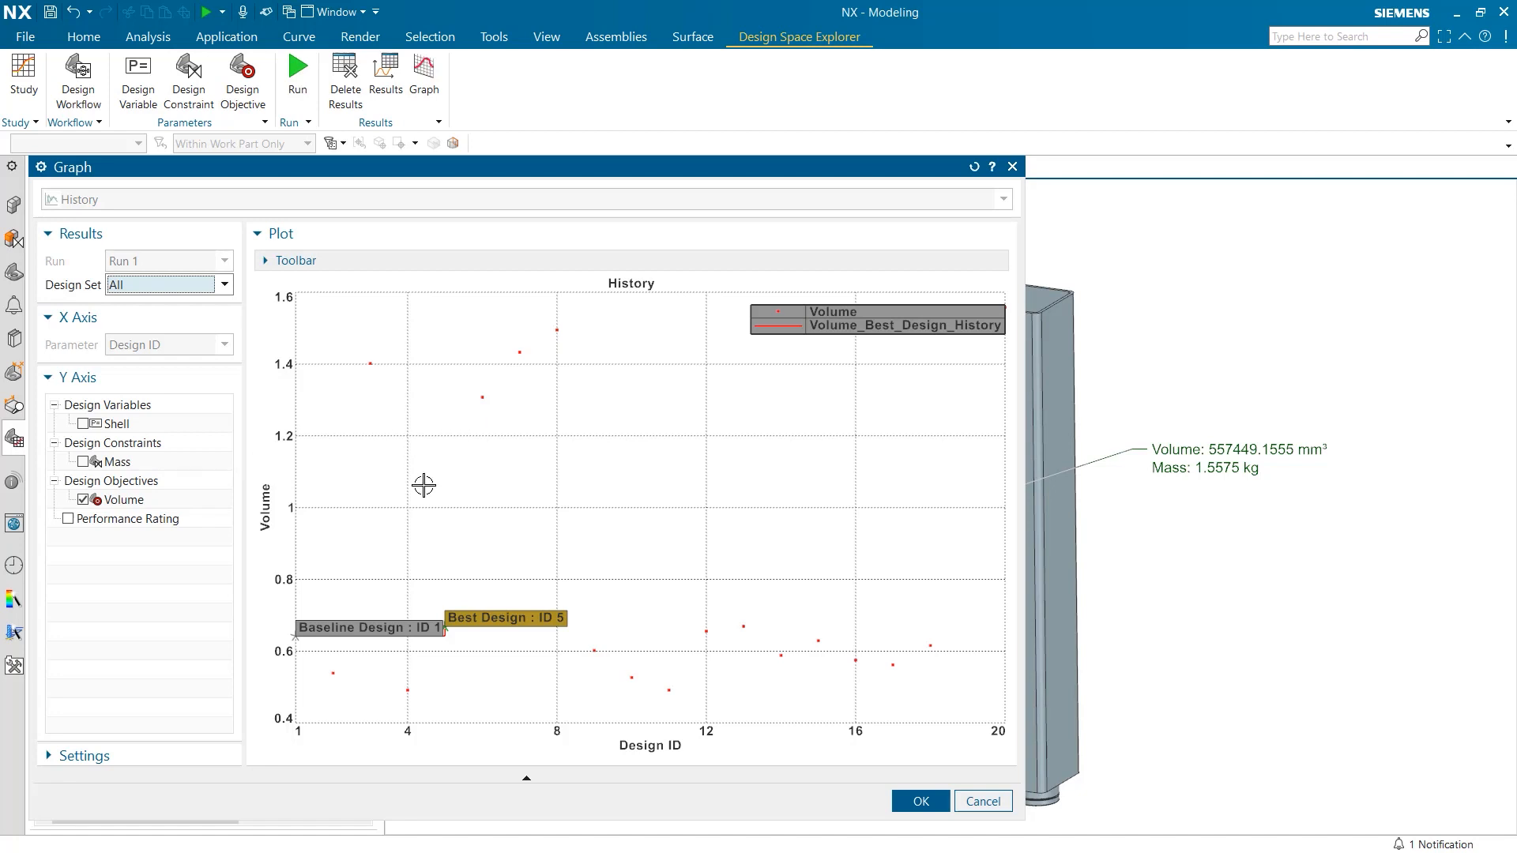
mouse_move(139, 474)
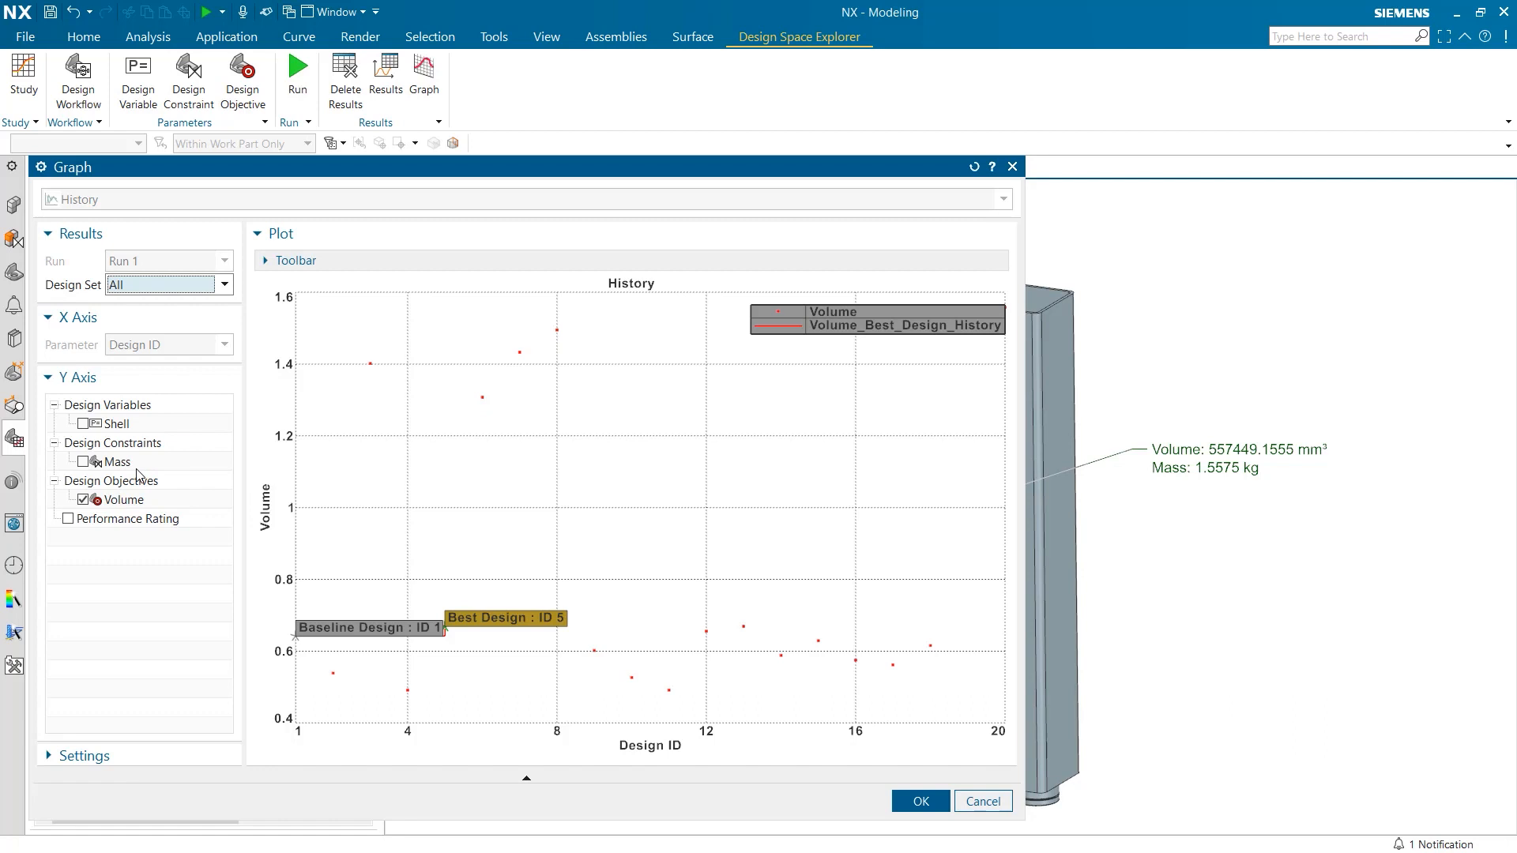
mouse_move(272, 423)
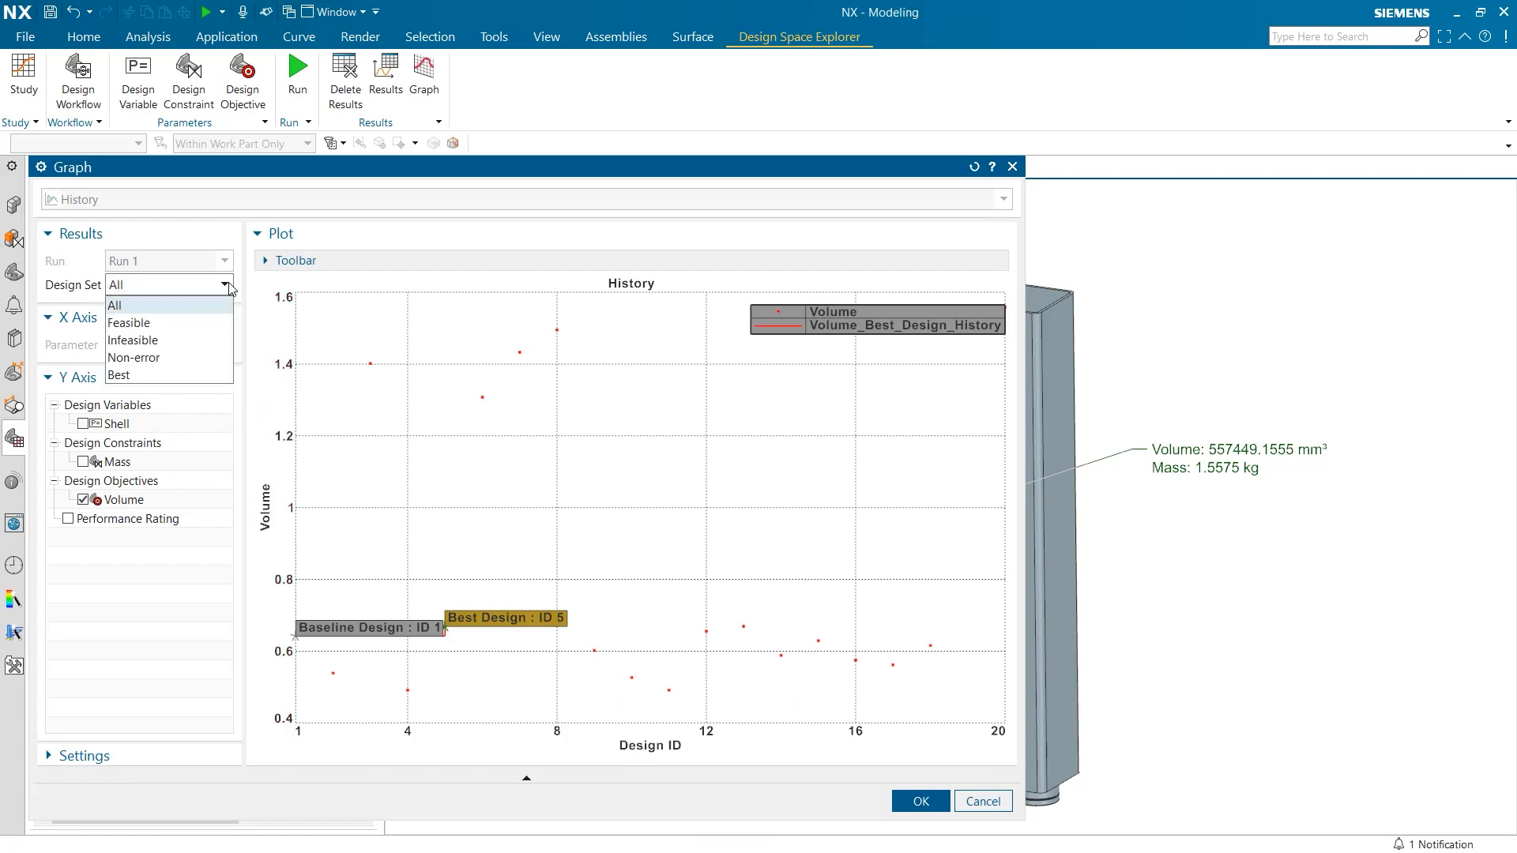
mouse_move(129, 322)
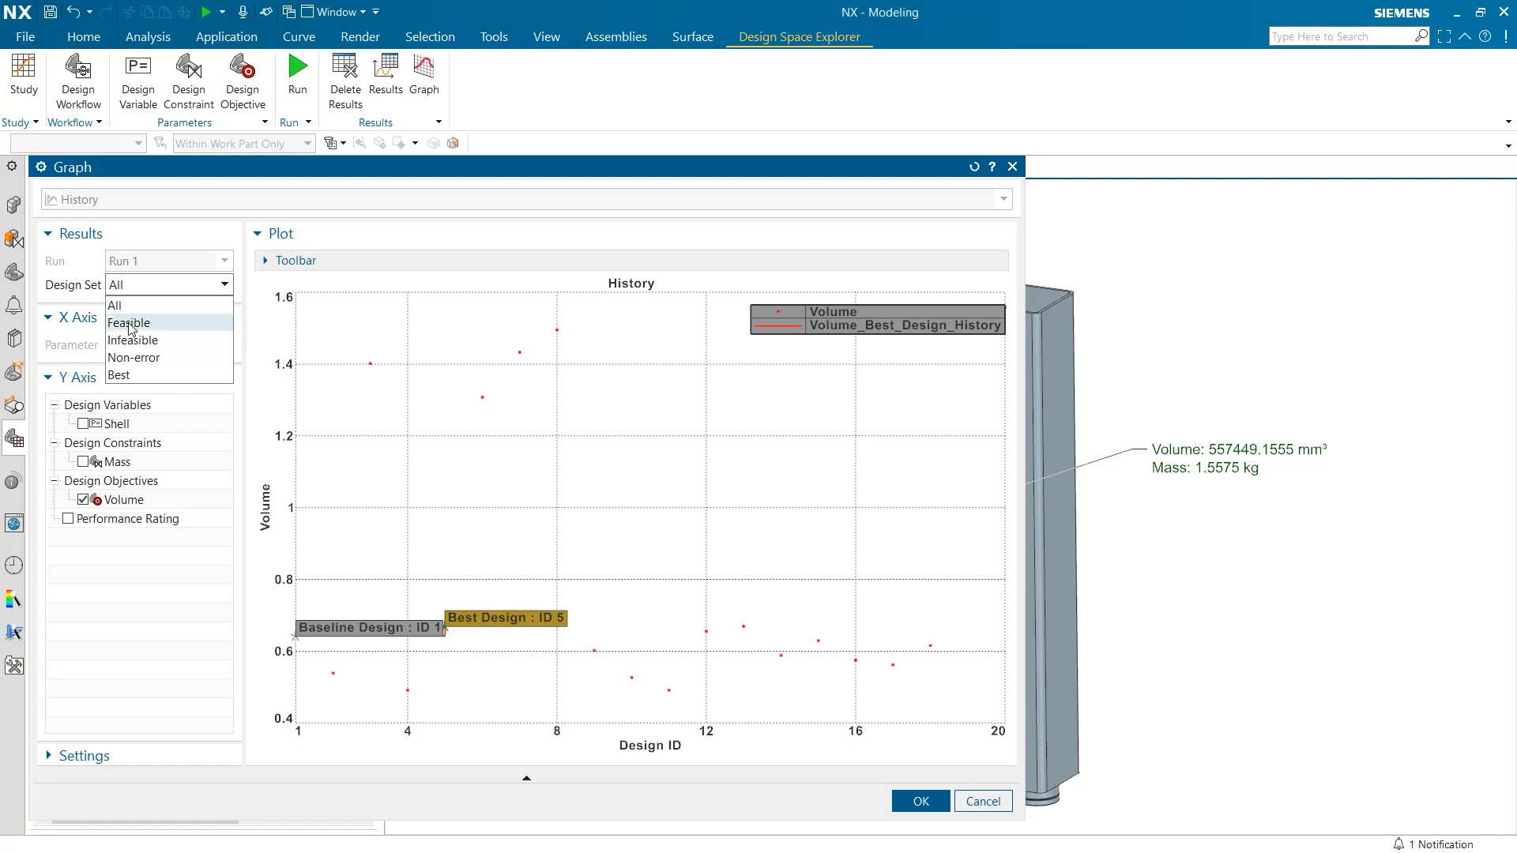
mouse_move(138, 363)
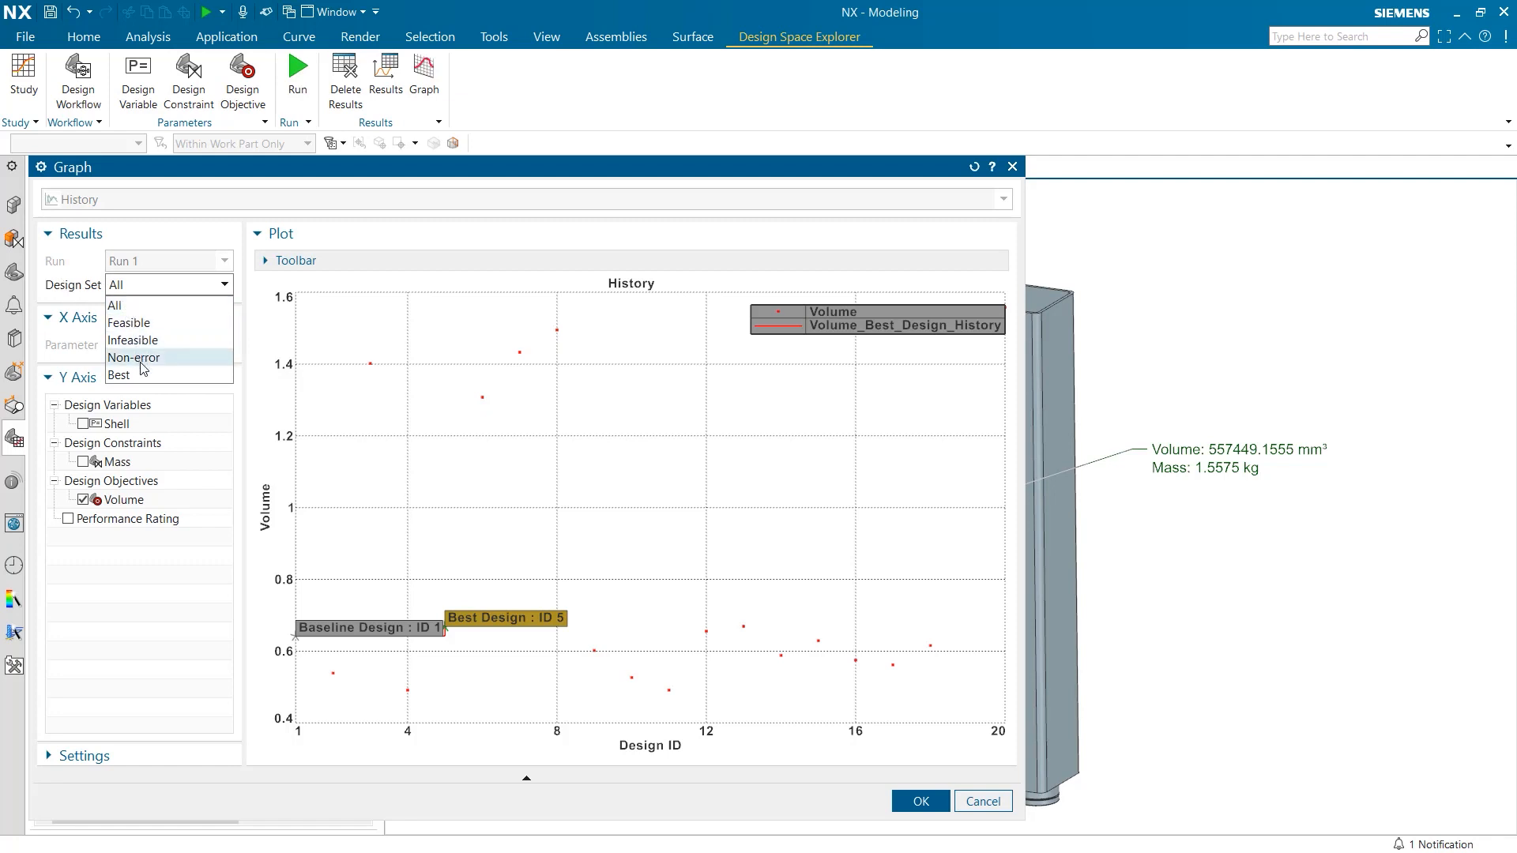
Step: Filter the Volume history graph to the Infeasible design set
left_click(130, 322)
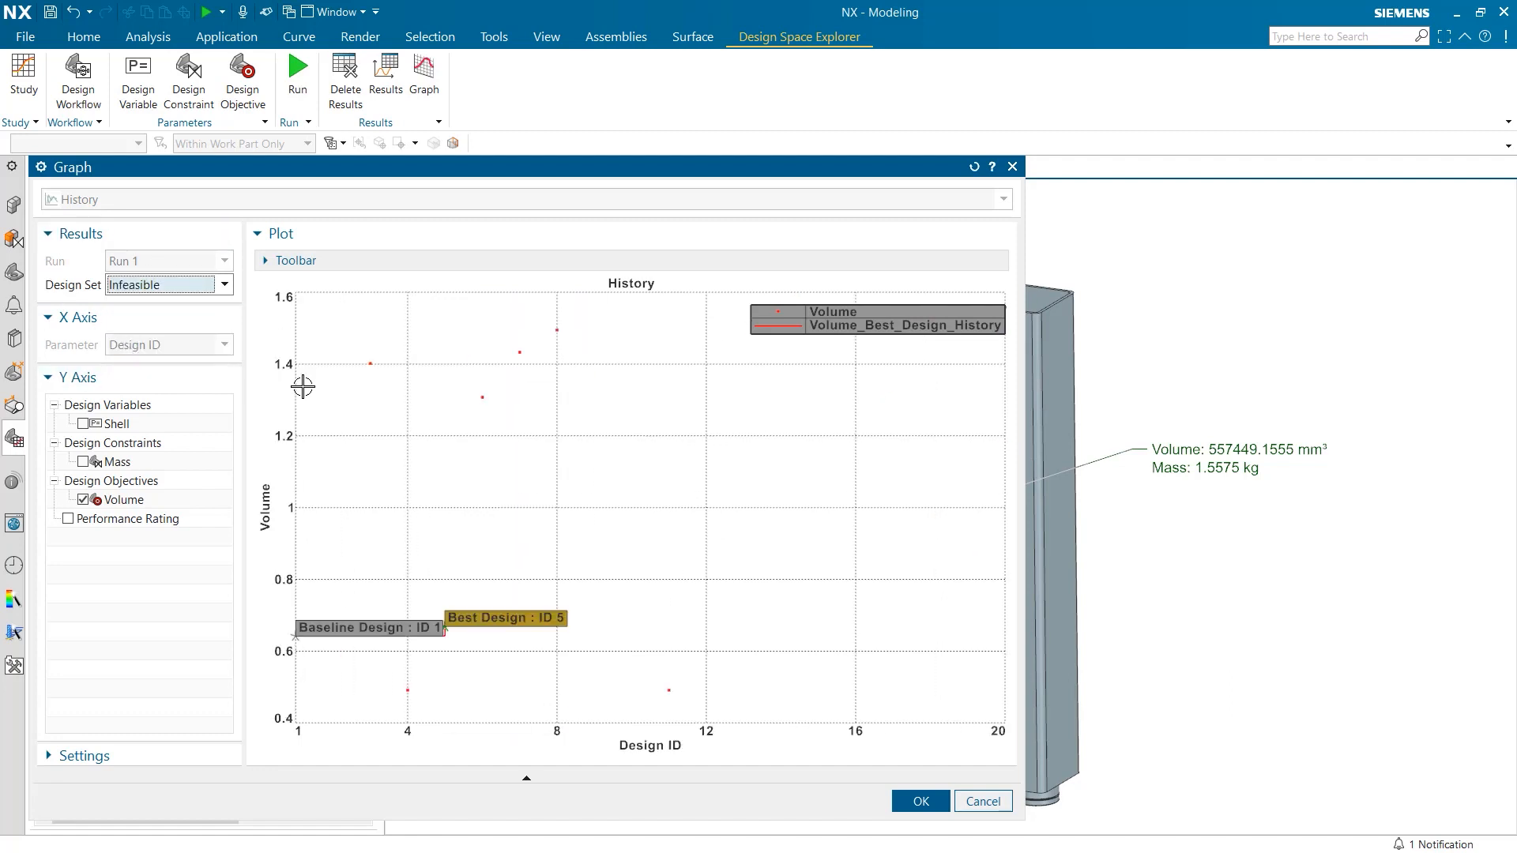
mouse_move(365, 405)
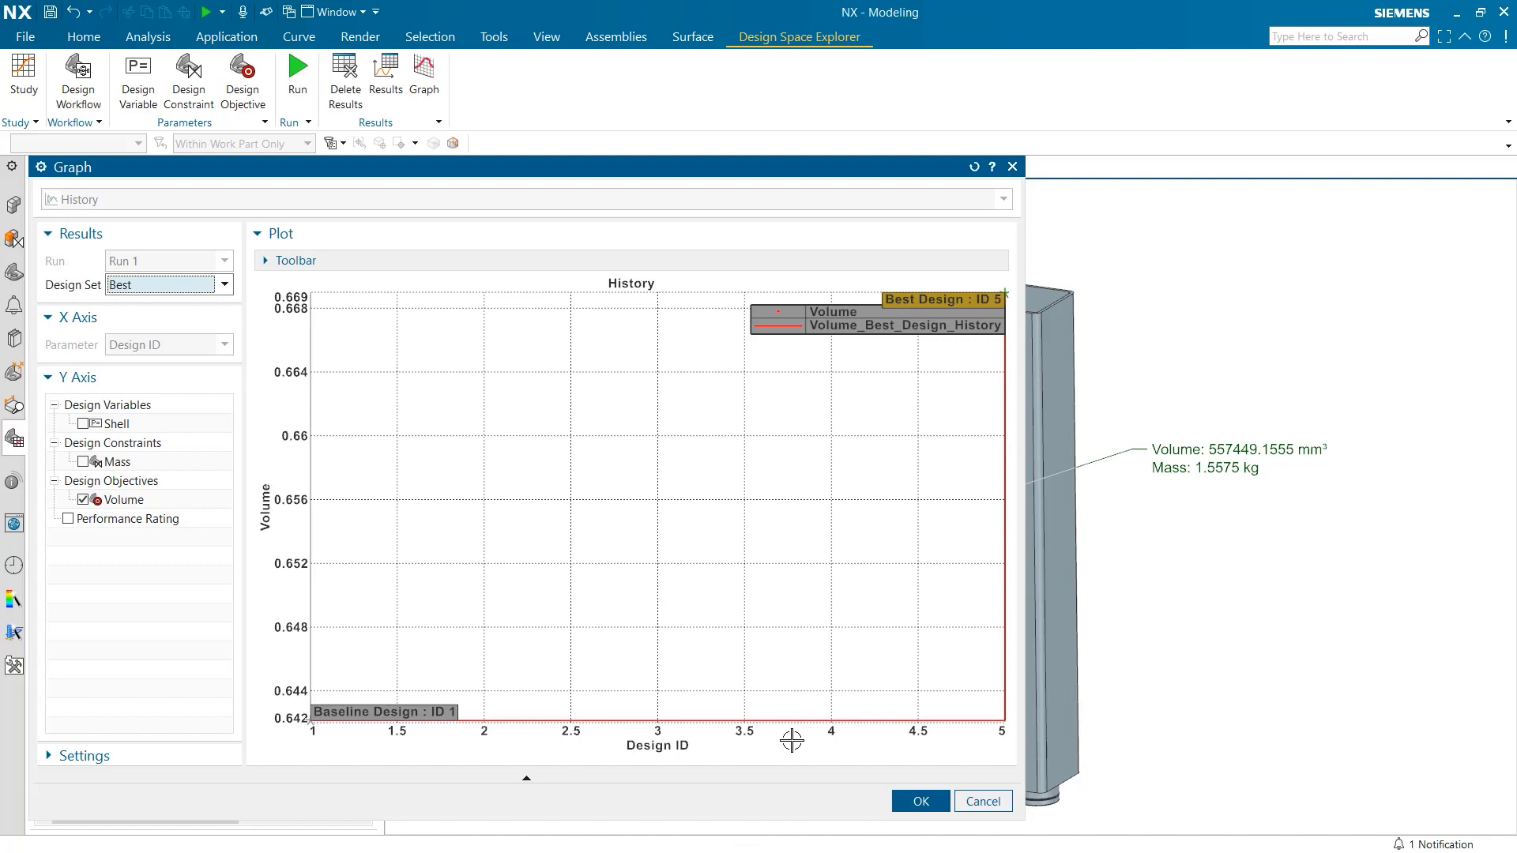
mouse_move(958, 771)
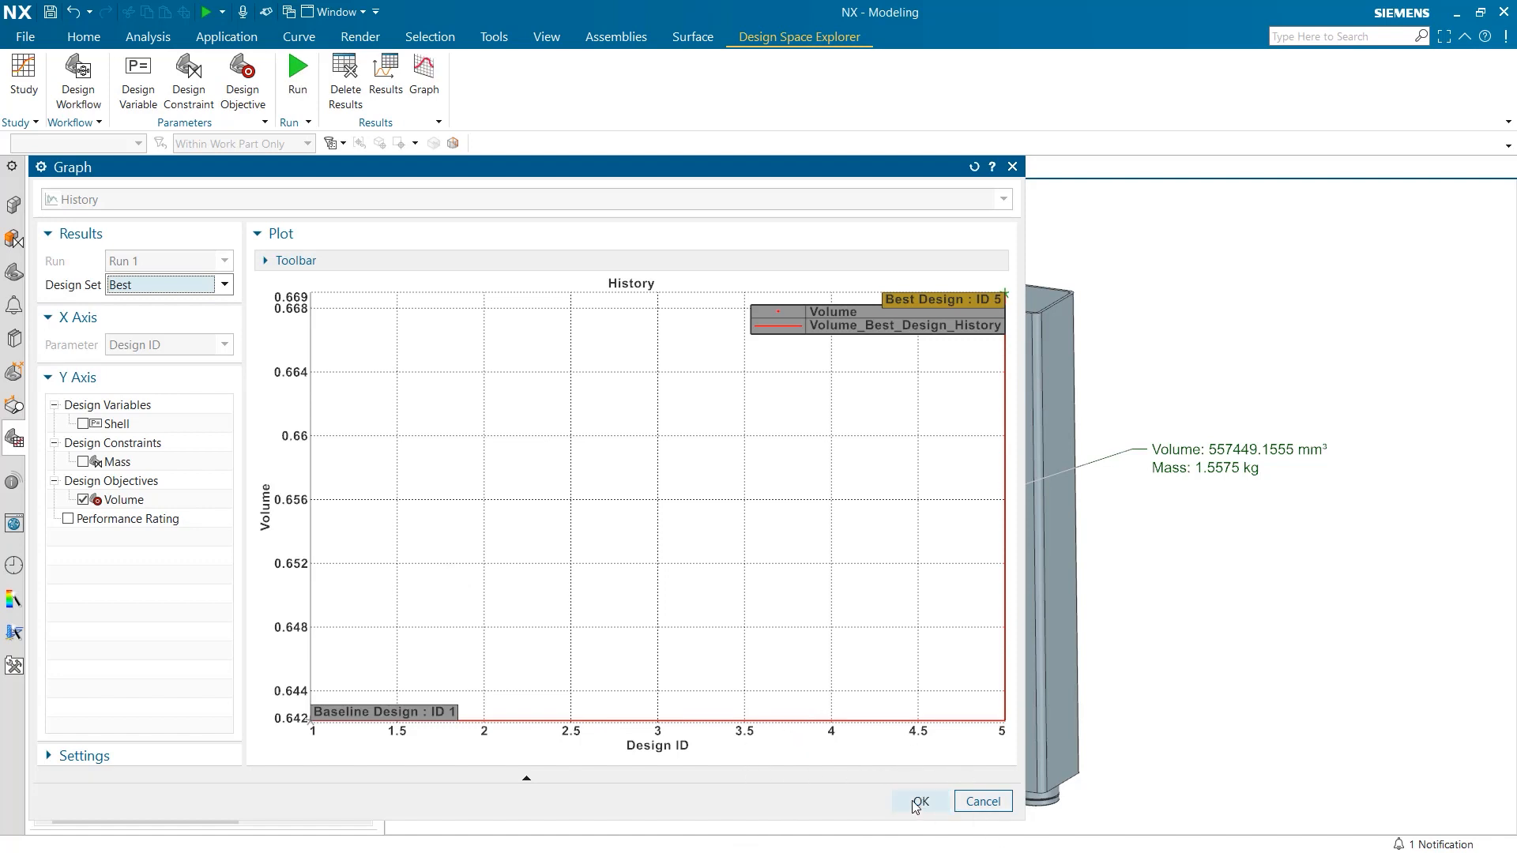
Step: Close the Volume history graph, view the Performance History graph, then close it
left_click(919, 801)
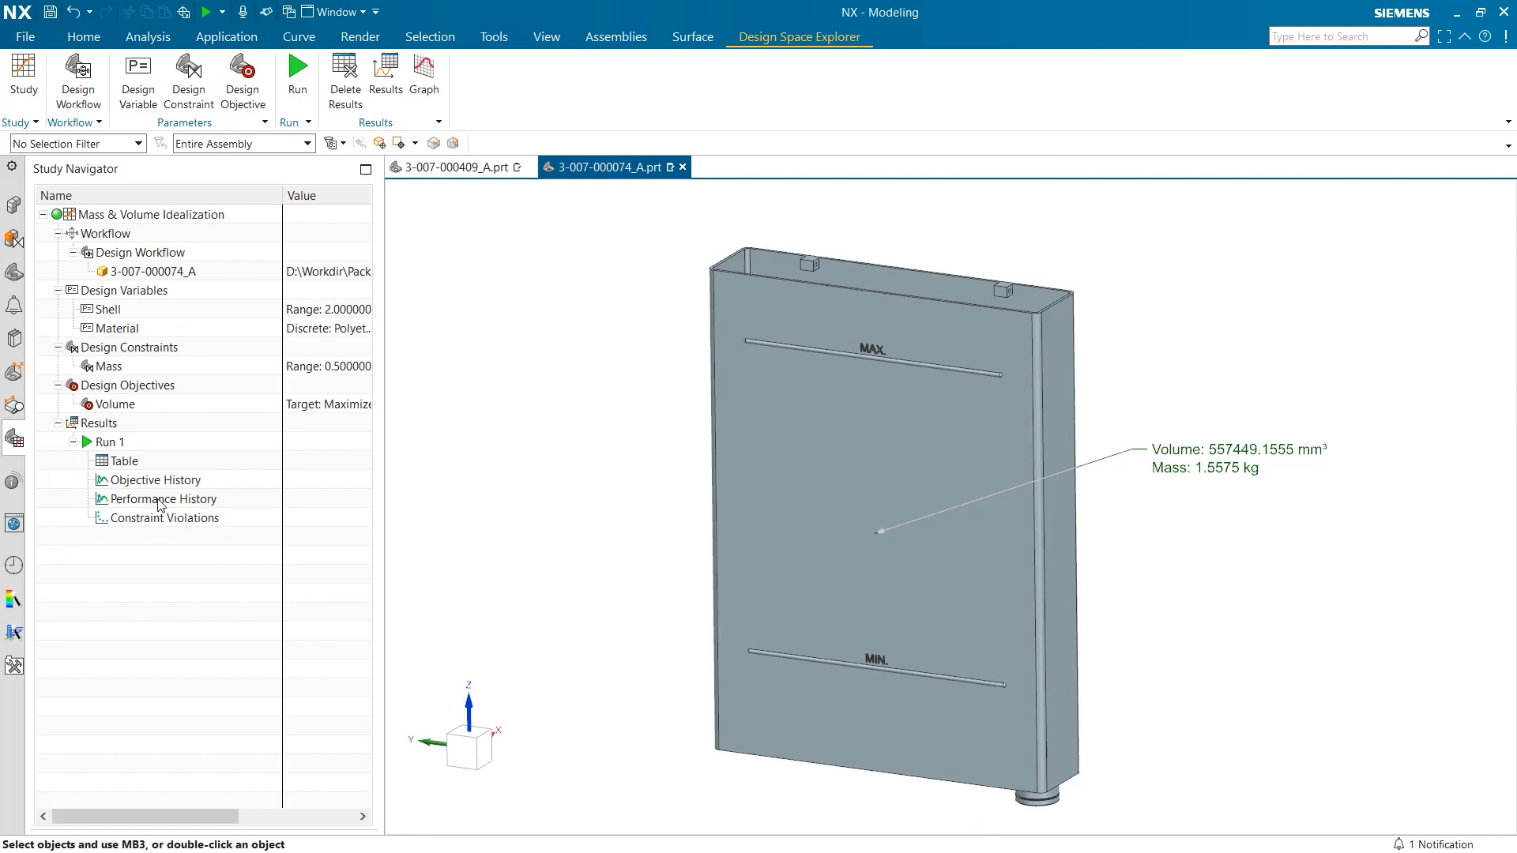
double_click(162, 498)
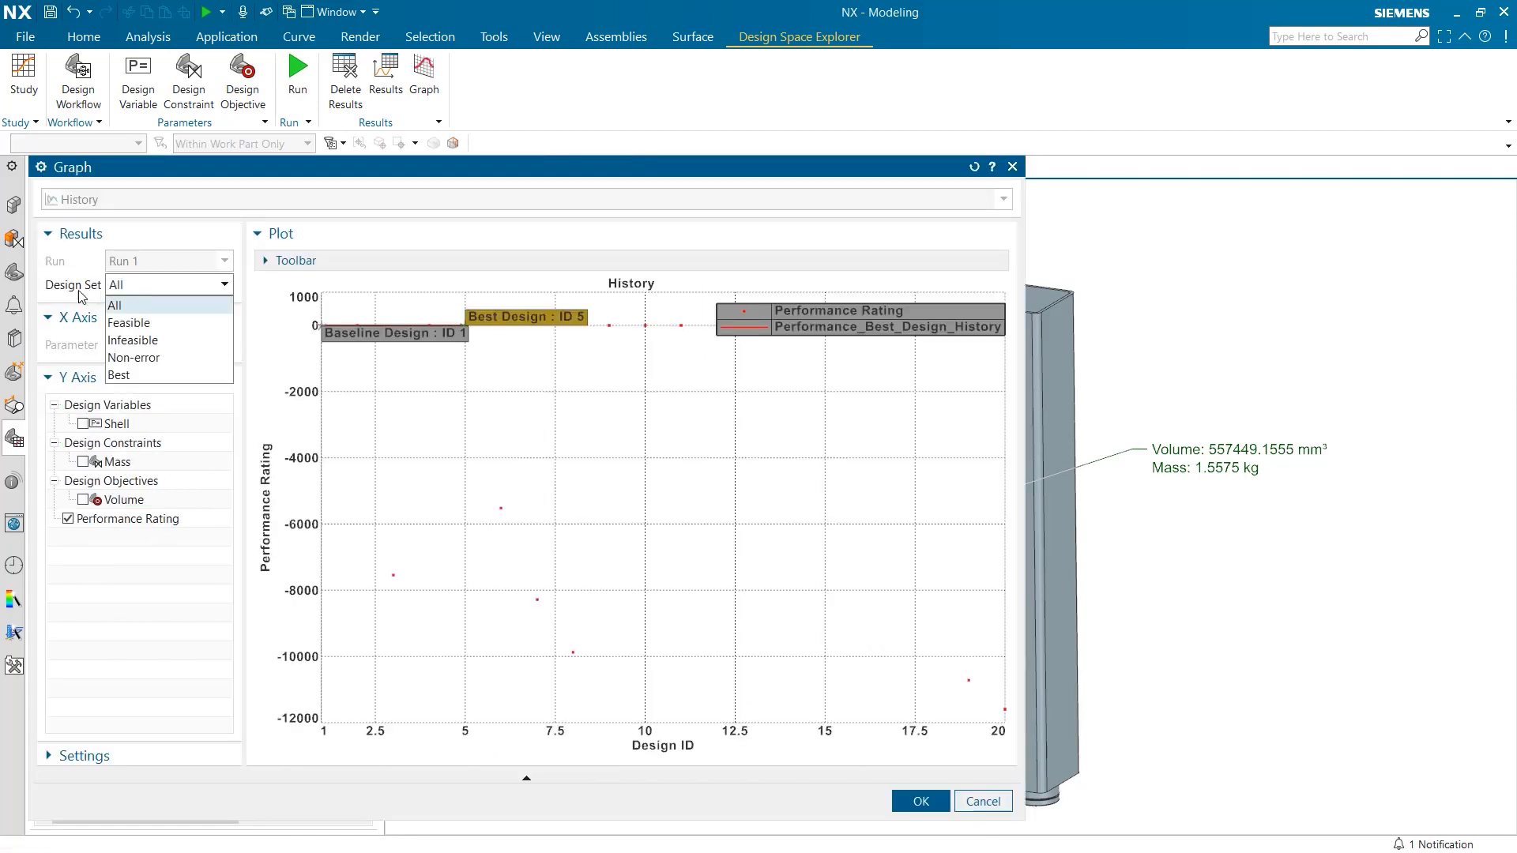
left_click(129, 323)
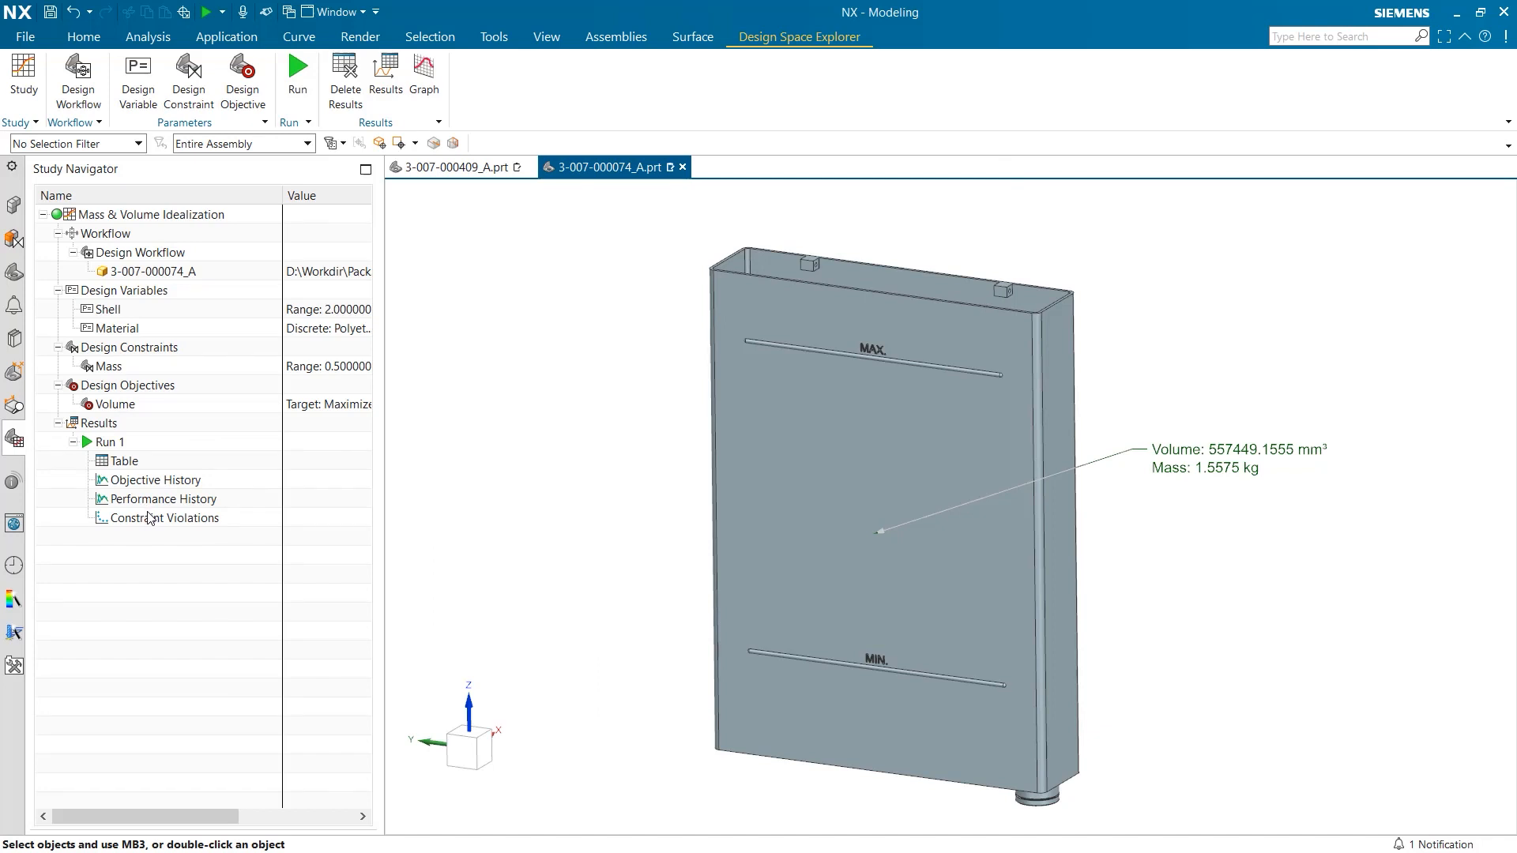
mouse_move(167, 517)
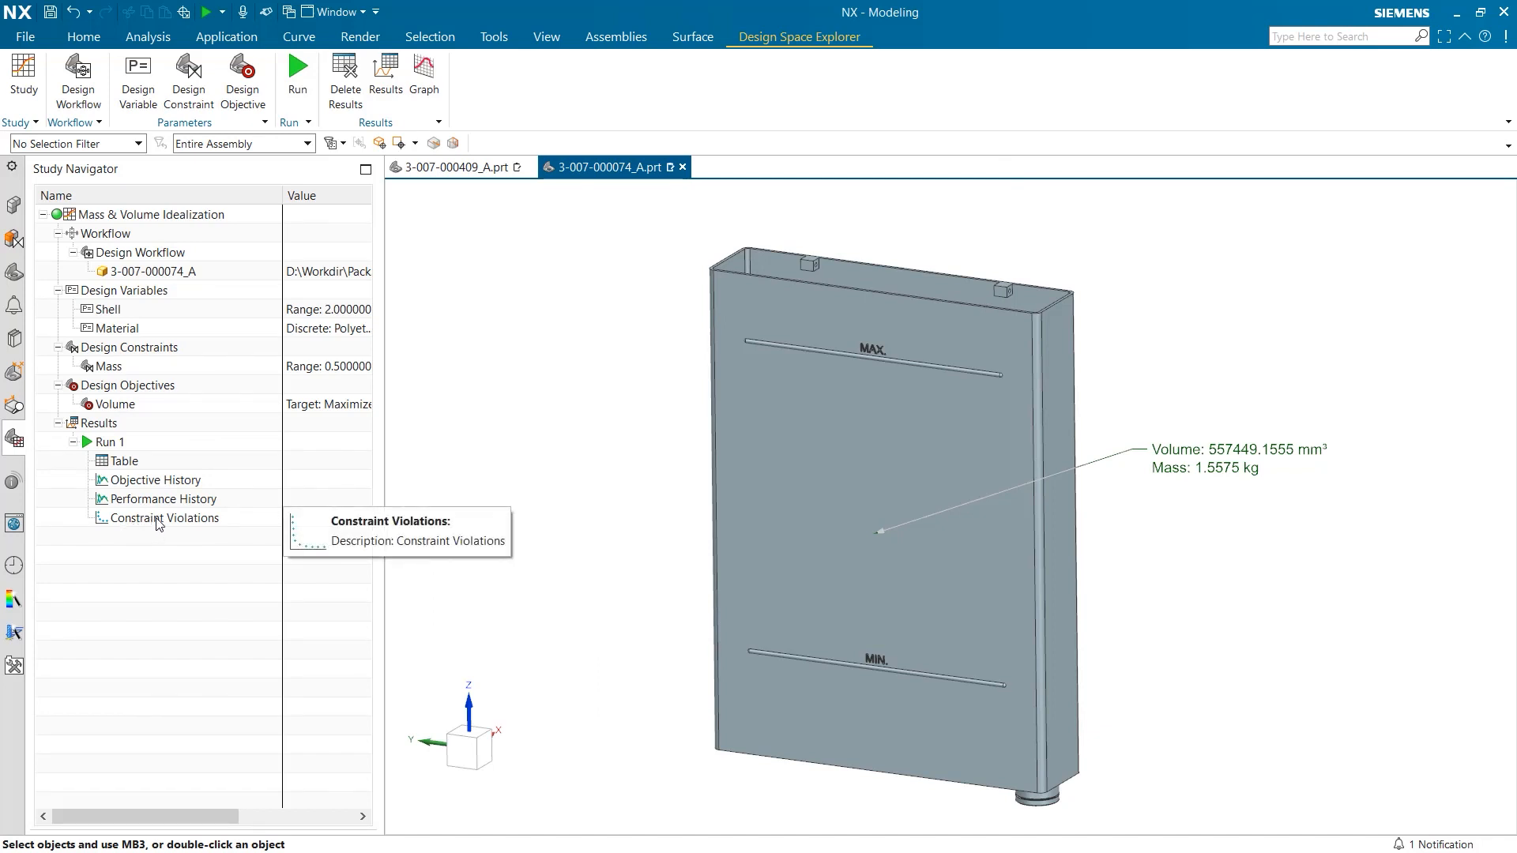
double_click(167, 517)
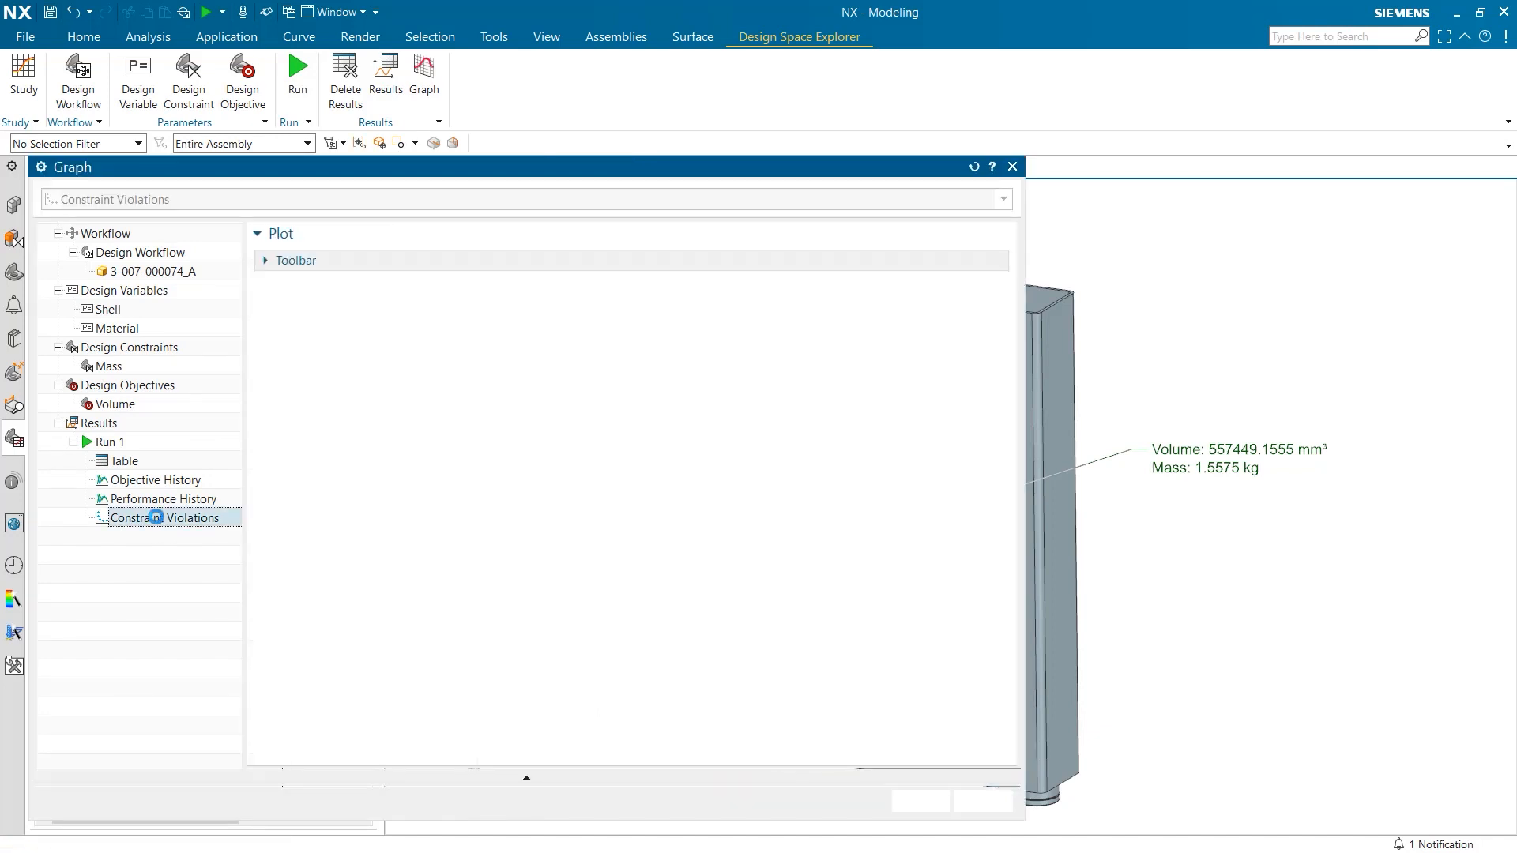
left_click(164, 518)
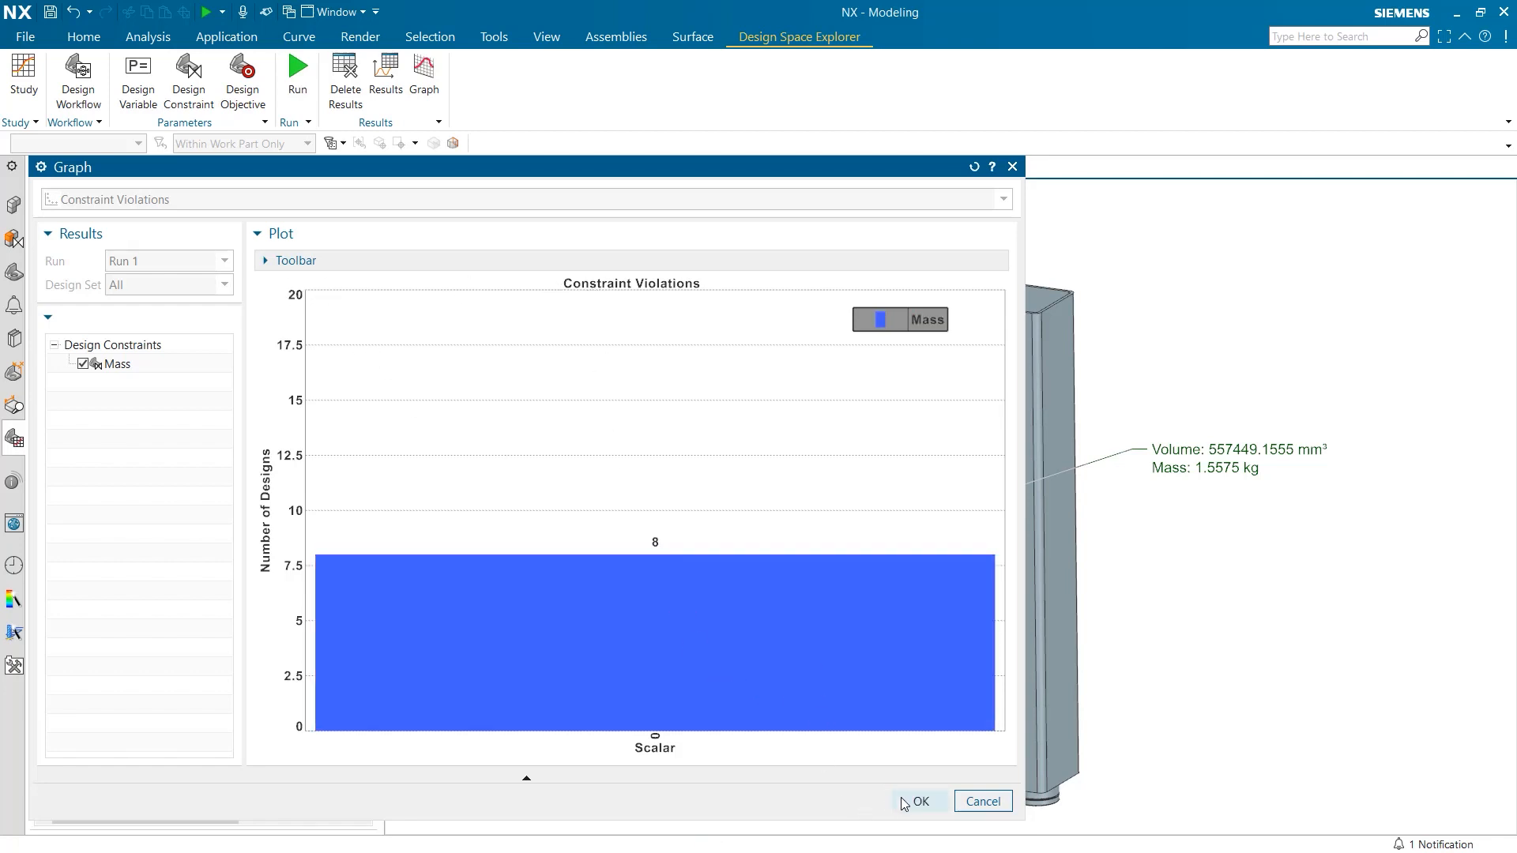
left_click(917, 801)
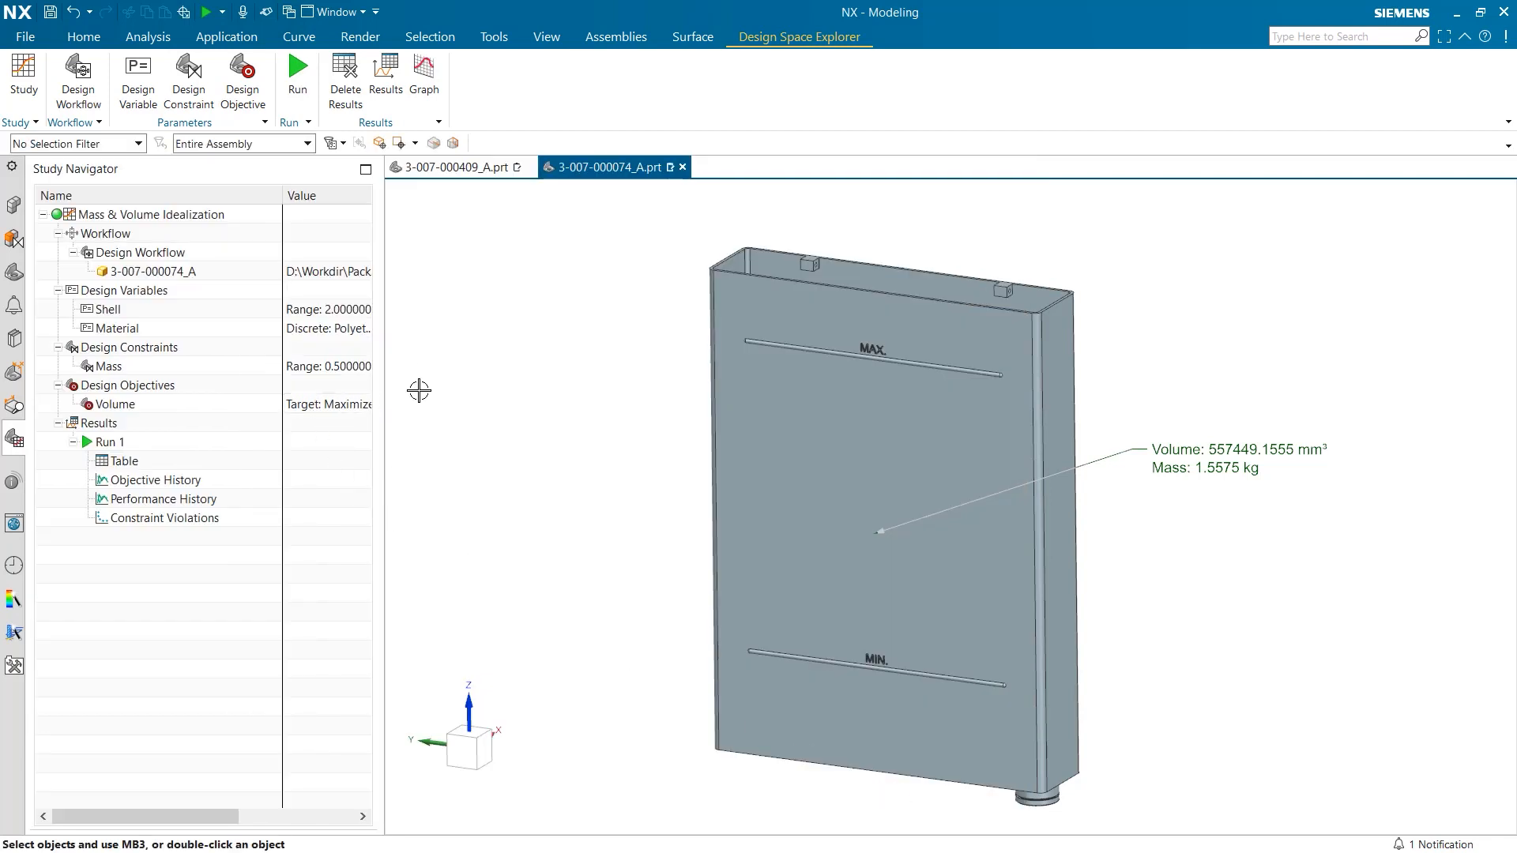
mouse_move(339, 448)
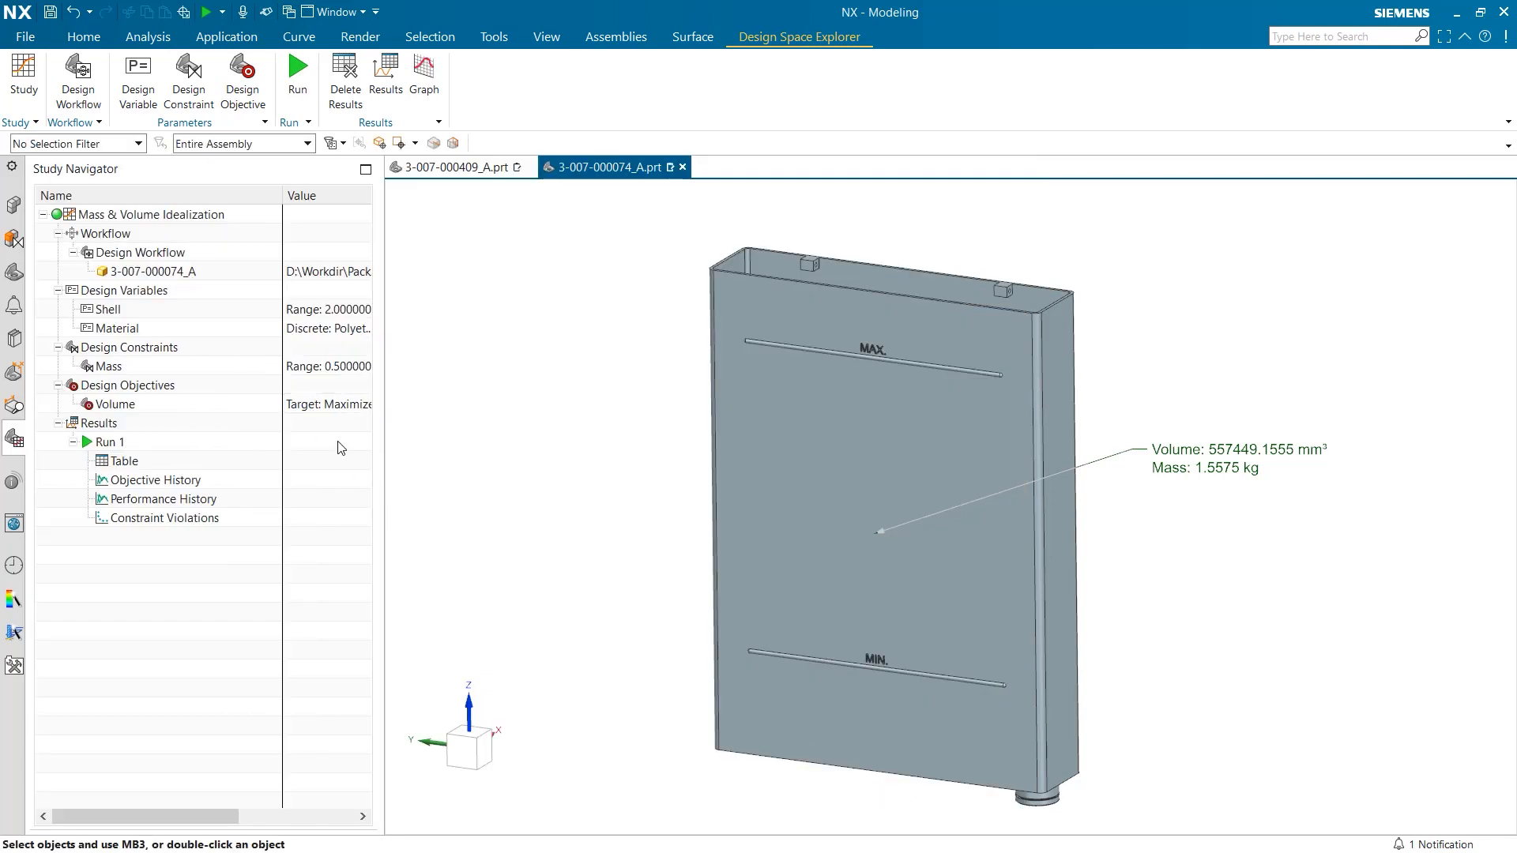